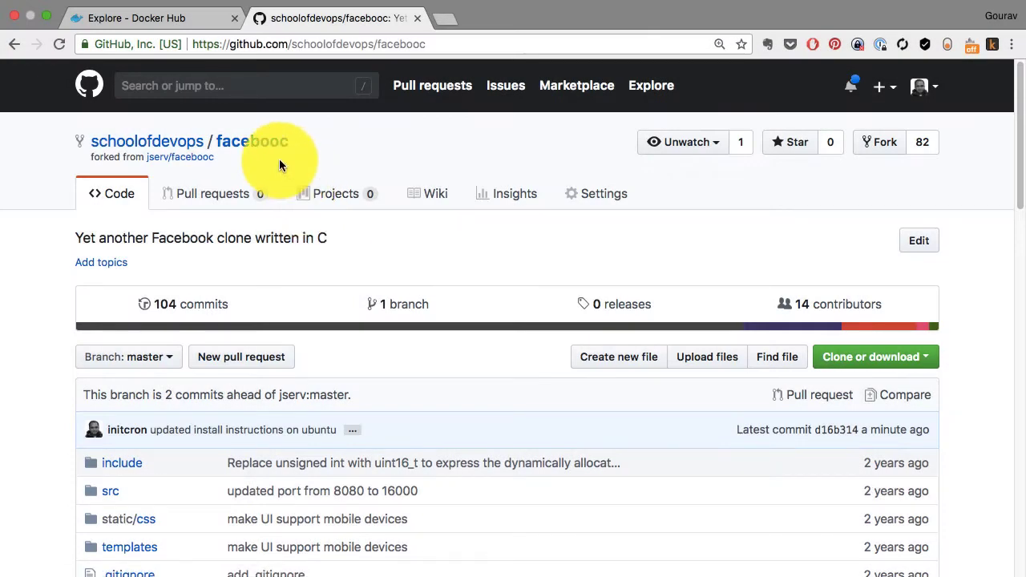
Read the facebooc README and copy its HTTPS clone URL from 'Clone or download'.
{"action": "scroll", "scroll_direction": "down", "scroll_amount": 3}
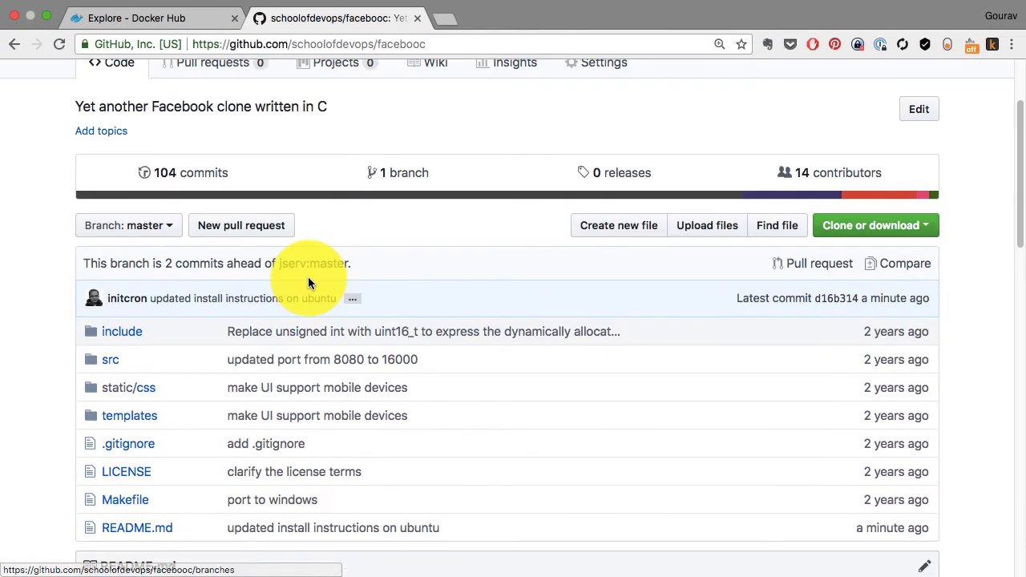
{"action": "scroll", "scroll_direction": "down", "scroll_amount": 3}
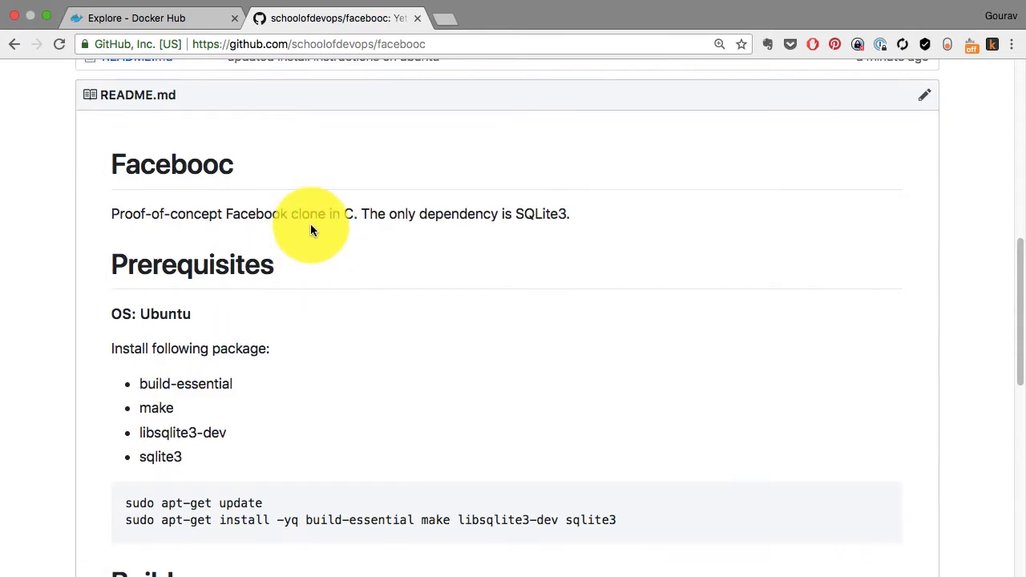
{"action": "scroll", "scroll_direction": "down", "scroll_amount": 3}
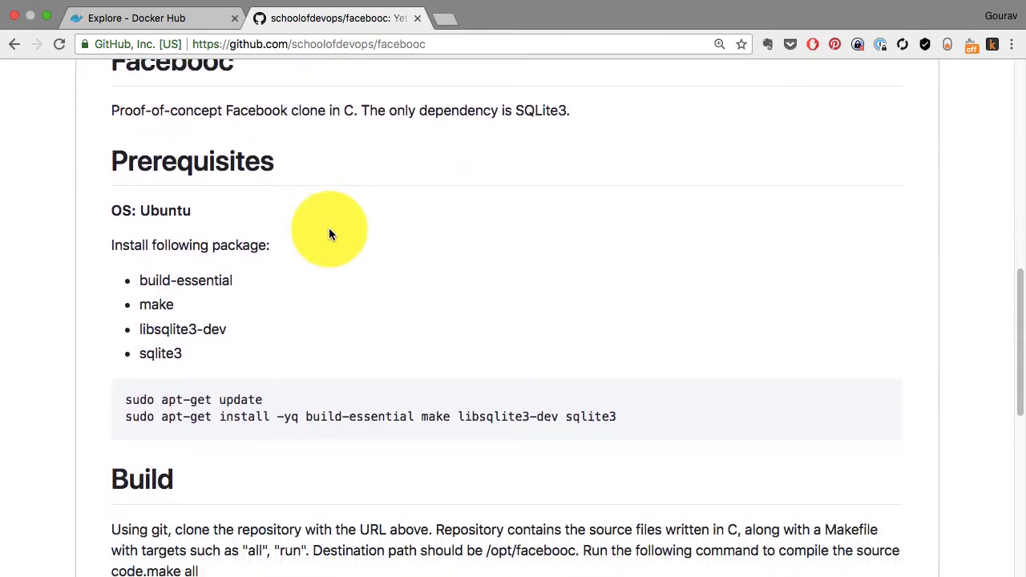
{"action": "scroll", "scroll_direction": "down", "scroll_amount": 3}
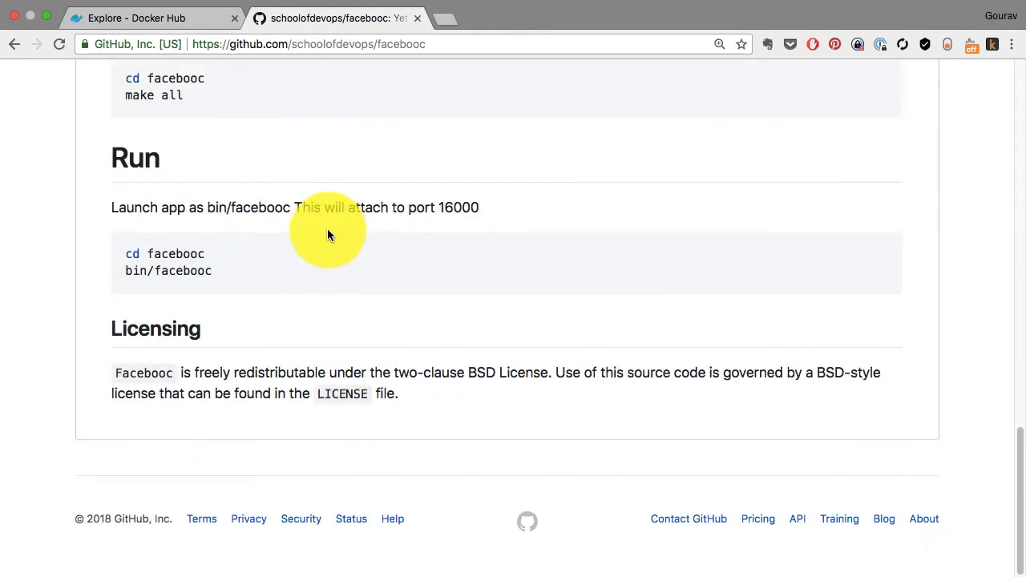
{"action": "scroll", "scroll_direction": "up", "scroll_amount": 3}
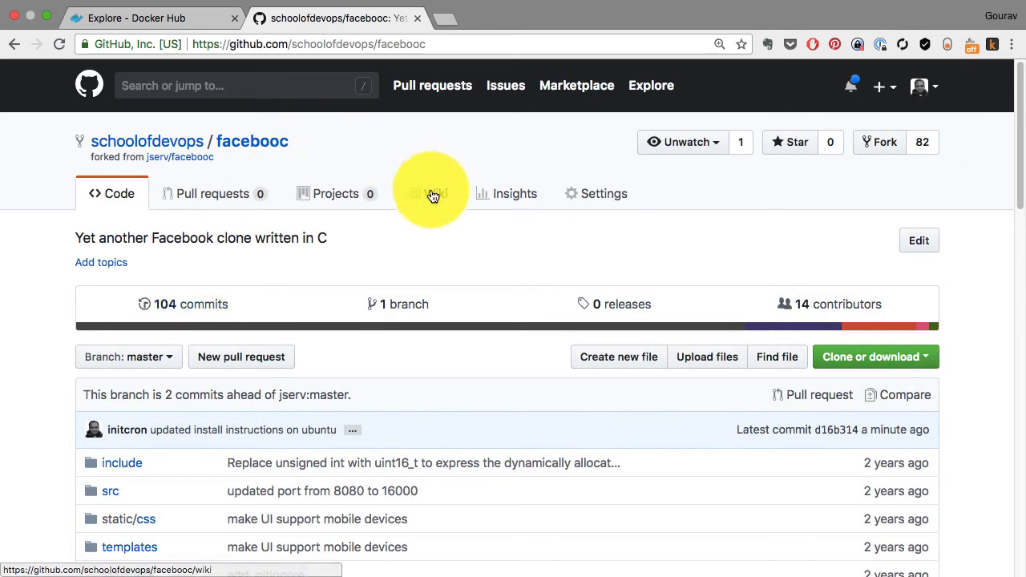
{"action": "left_click", "coordinate": [870, 357]}
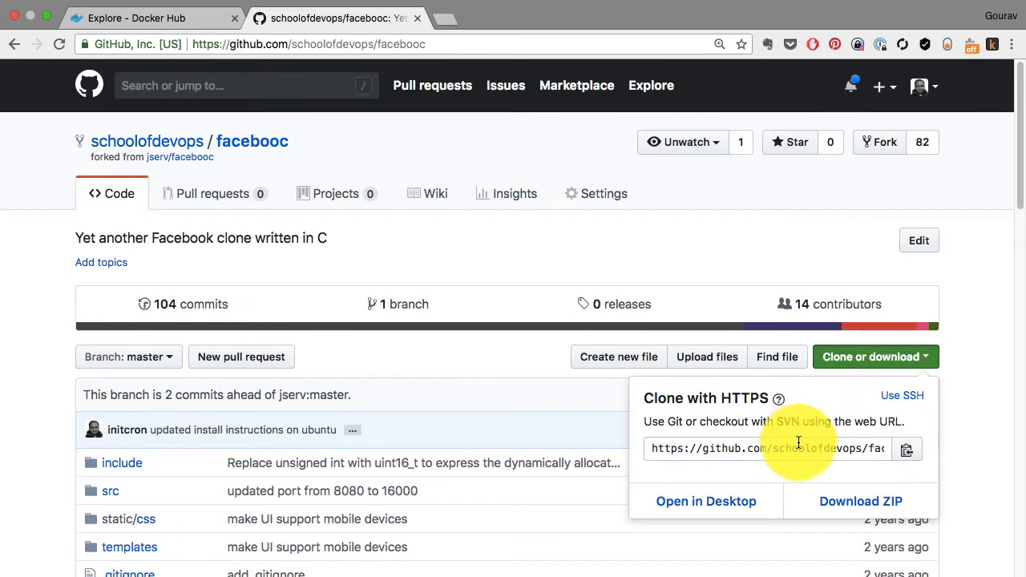
{"action": "left_click", "coordinate": [403, 252]}
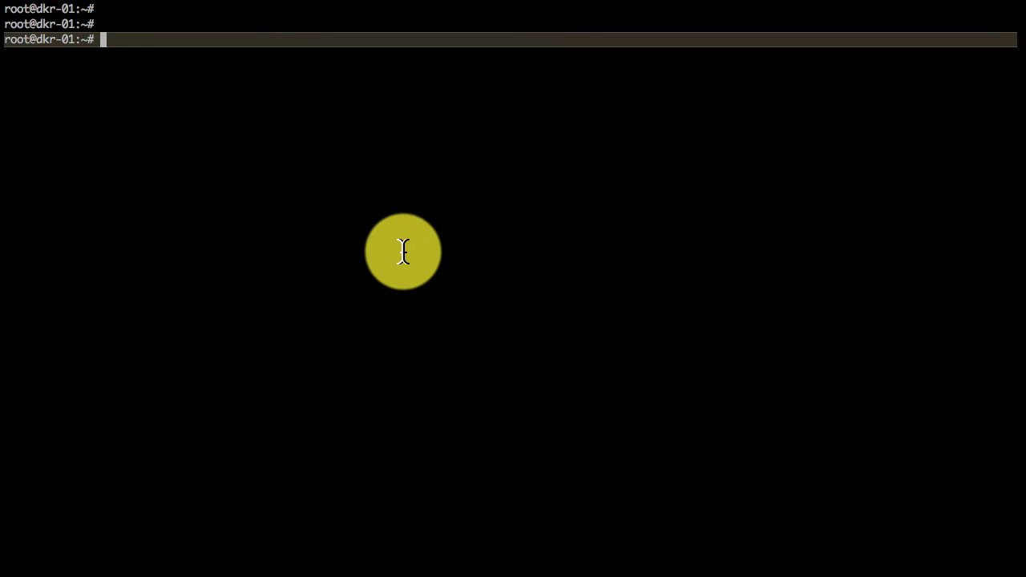
Clone the facebooc repository with git clone and begin 'docker container run -idt --name fb'.
{"action": "type", "text": "git clone https://github.com/schoolofdevops/facebooc.git"}
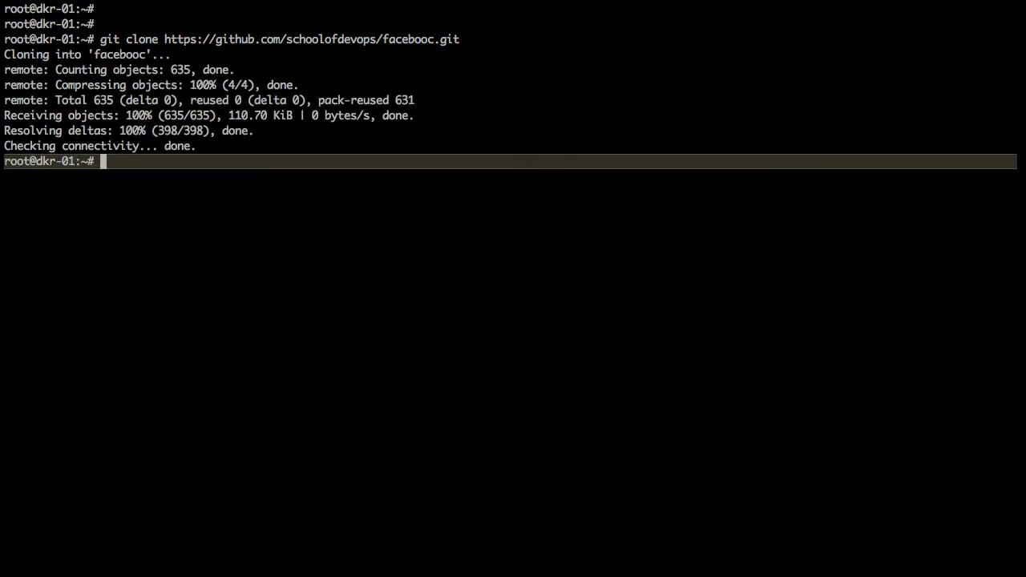
{"action": "type", "text": "docker container run -"}
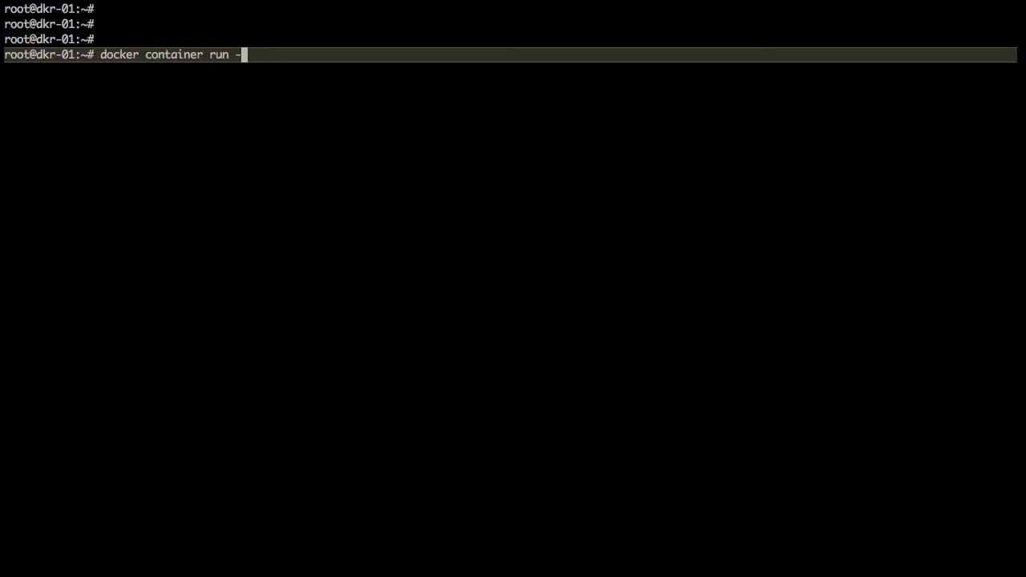
{"action": "type", "text": "idt"}
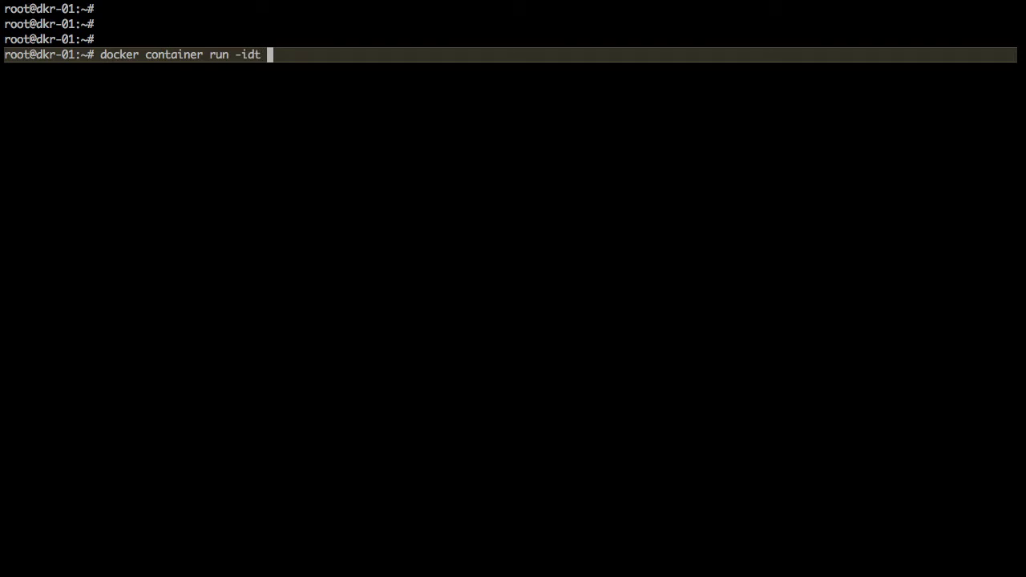
{"action": "type", "text": "--name fb"}
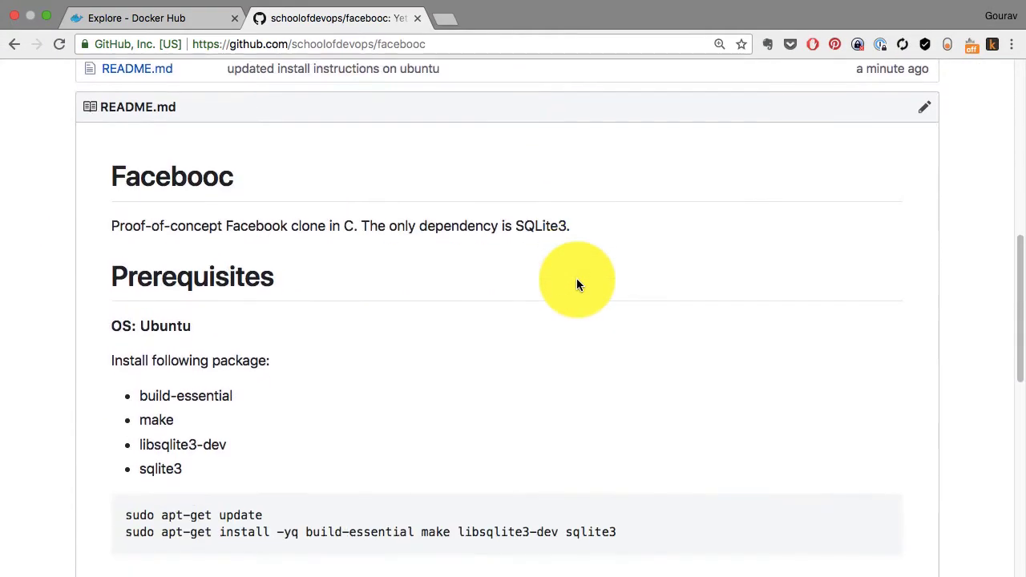
{"action": "scroll", "scroll_direction": "down", "scroll_amount": 3}
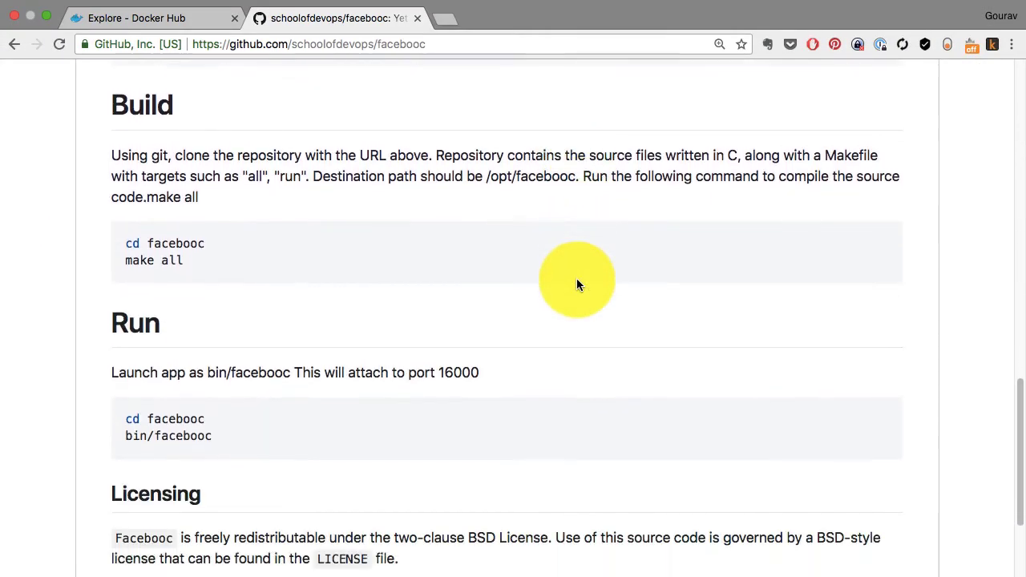
{"action": "scroll", "scroll_direction": "down", "scroll_amount": 3}
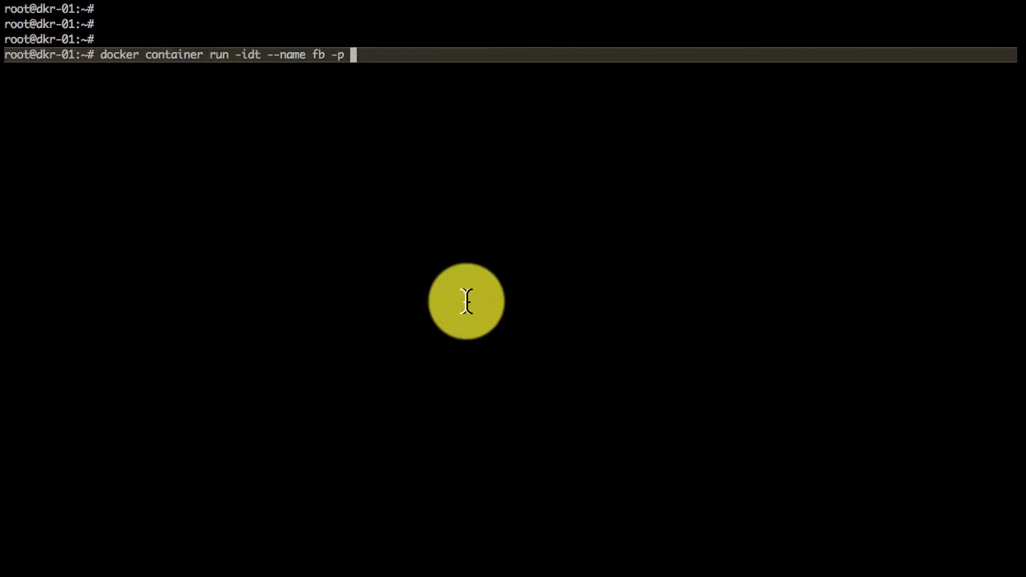
Finish the fb container run command with port 16000:16000 and 'ubuntu bash'.
{"action": "type", "text": "1600"}
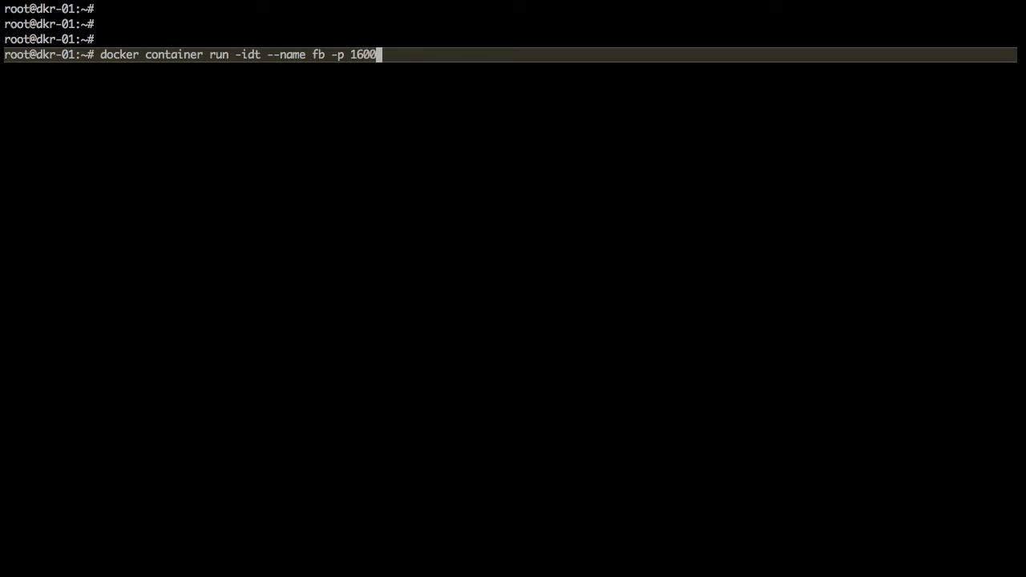
{"action": "type", "text": "0:16000"}
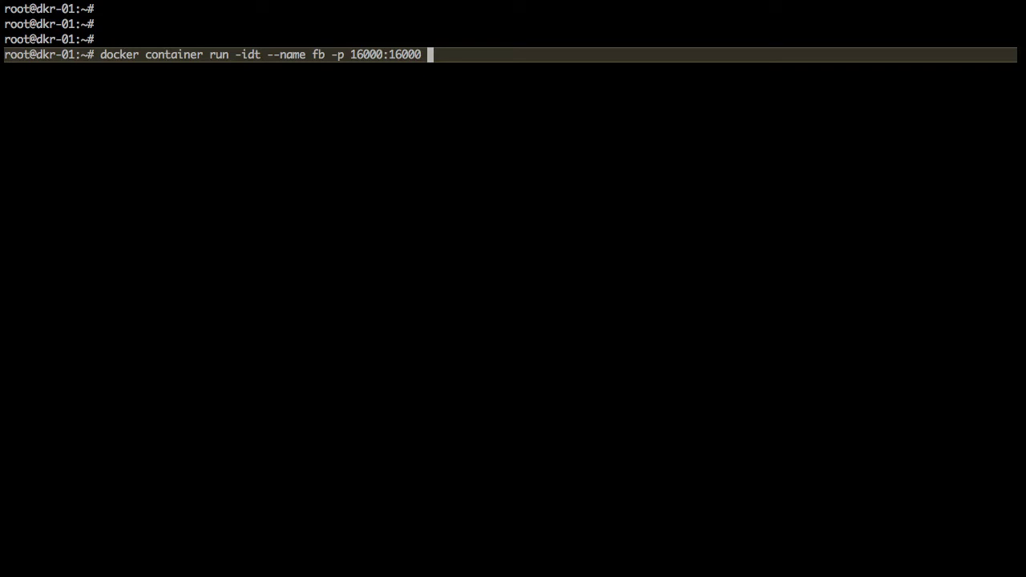
{"action": "type", "text": "ubuntu bash"}
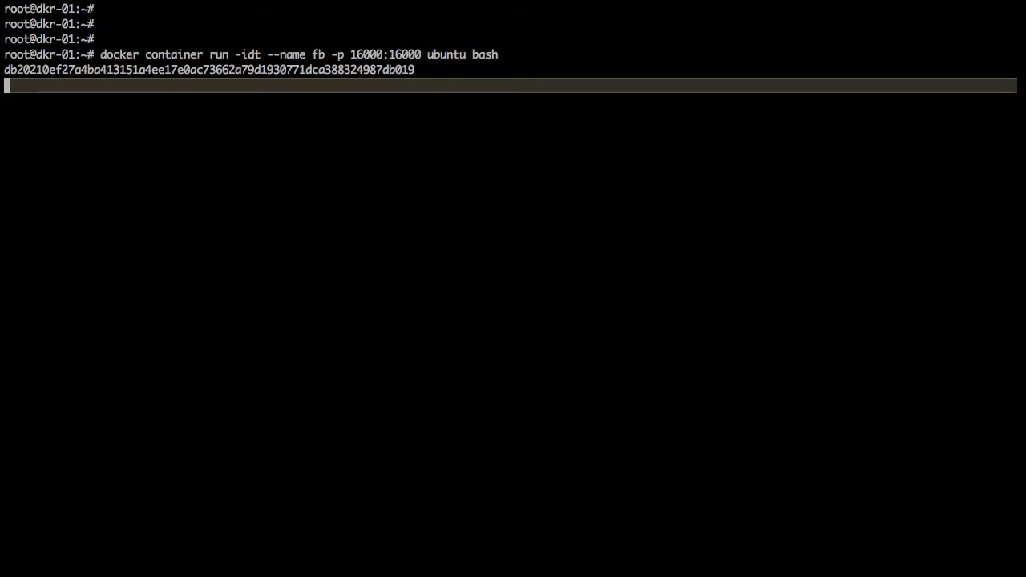
Open a shell in fb with 'docker exec -it fb bash' and list processes with ps ux.
{"action": "type", "text": "docker ex"}
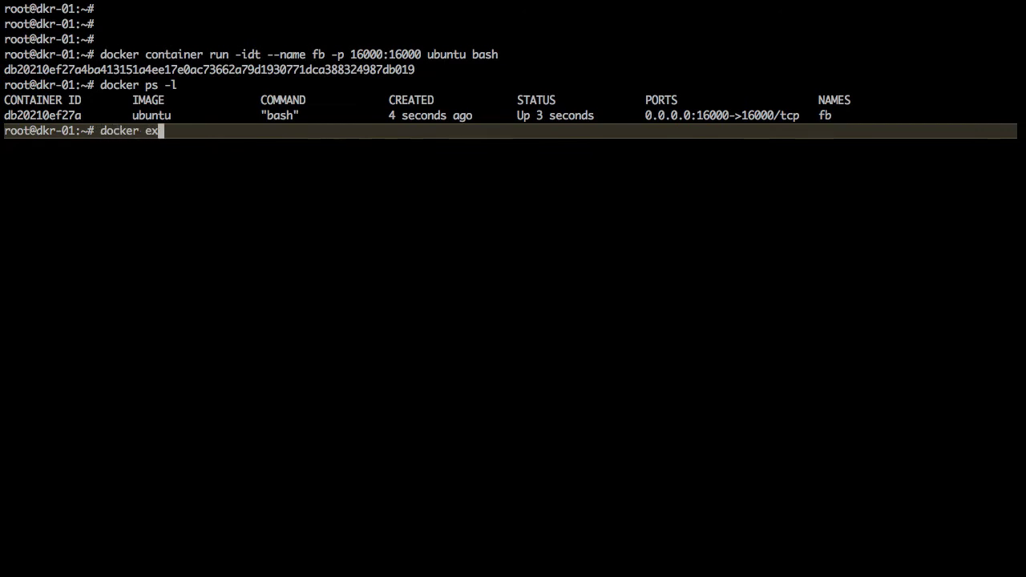
{"action": "type", "text": "ec -"}
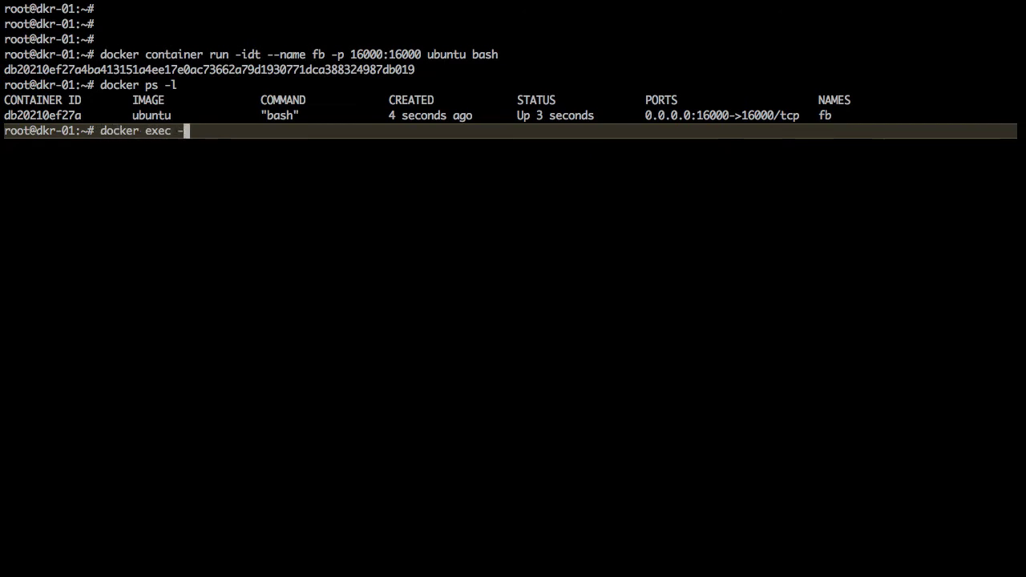
{"action": "type", "text": "it"}
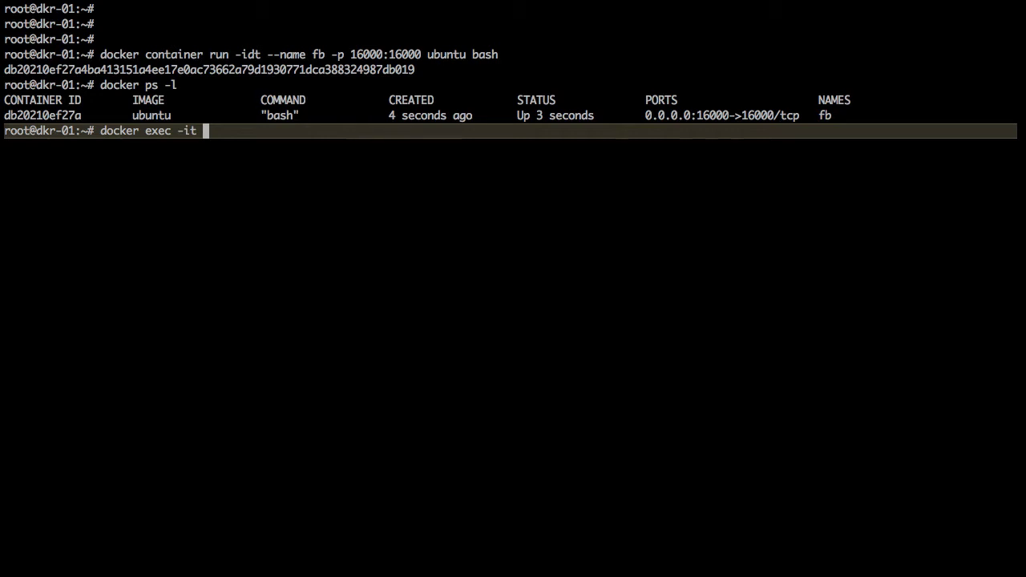
{"action": "type", "text": "f ba"}
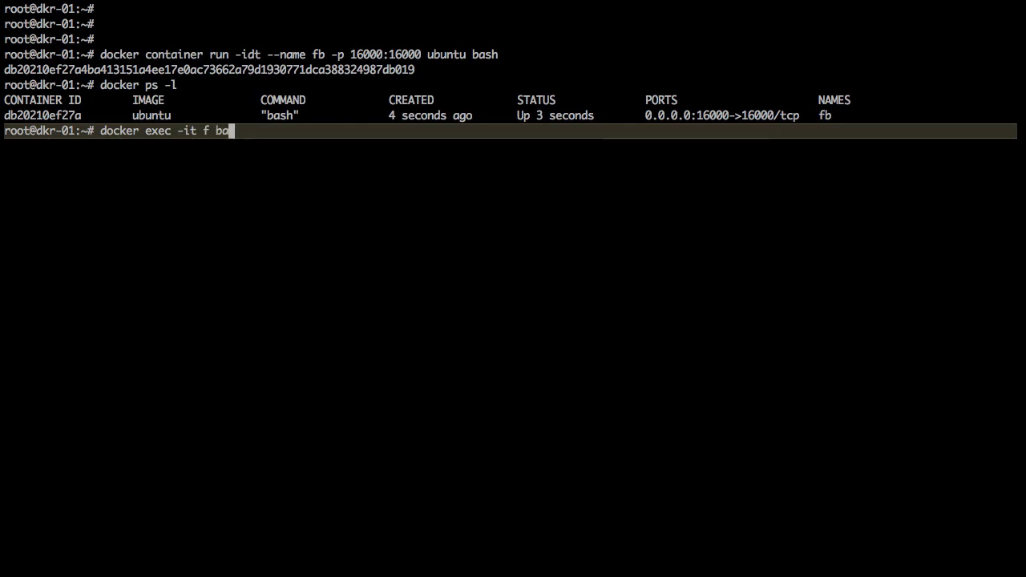
{"action": "type", "text": "b bash"}
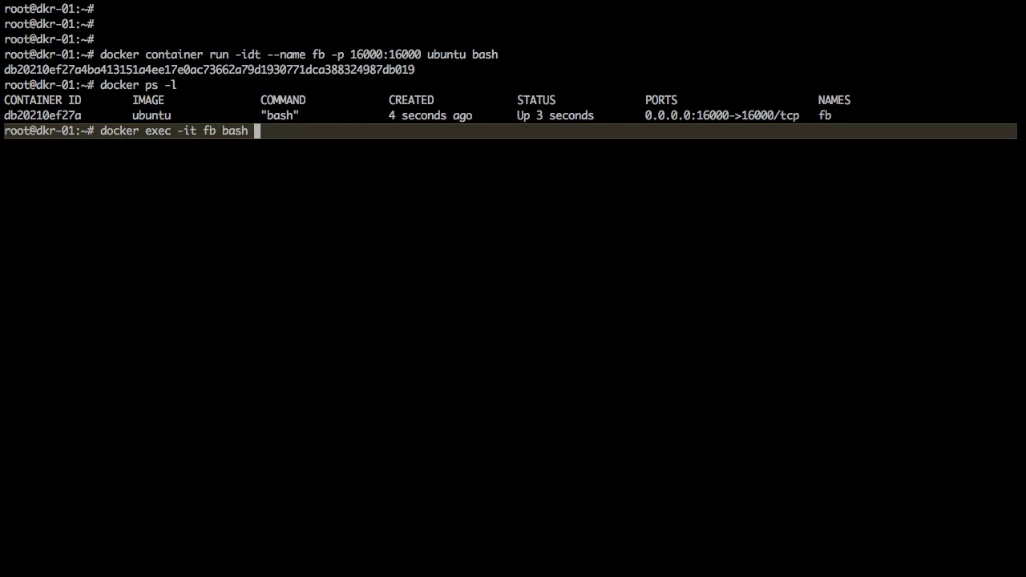
{"action": "type", "text": "ps ux"}
{"action": "type", "text": "apt-get"}
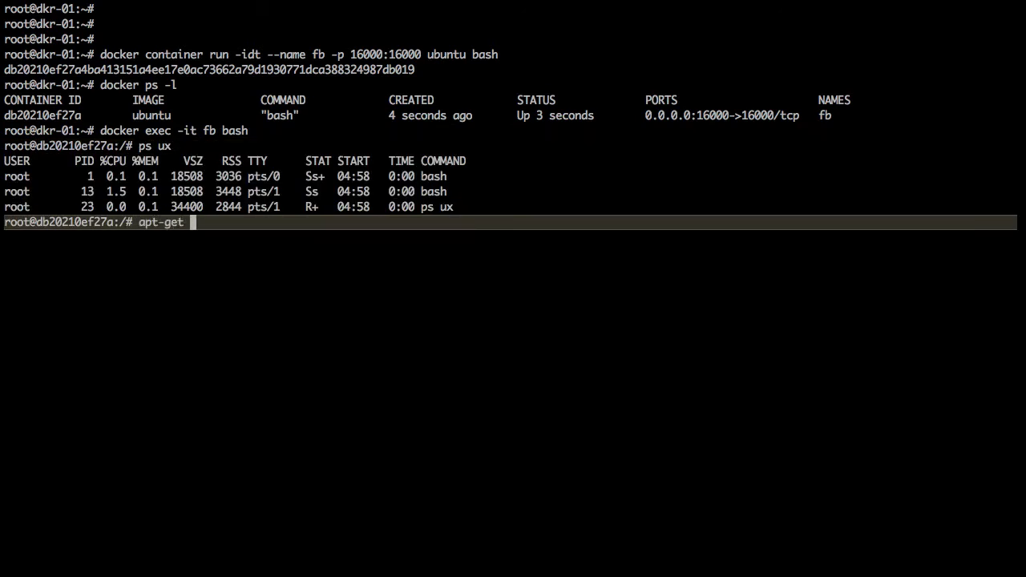
{"action": "type", "text": "update"}
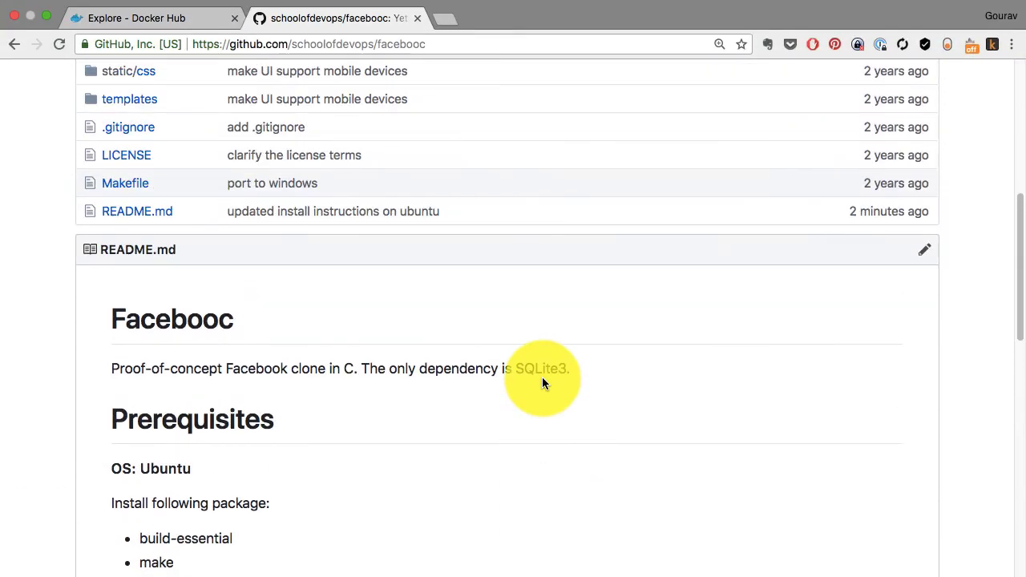
Scroll through the README's Prerequisites, Build and Run sections.
{"action": "scroll", "scroll_direction": "down", "scroll_amount": 3}
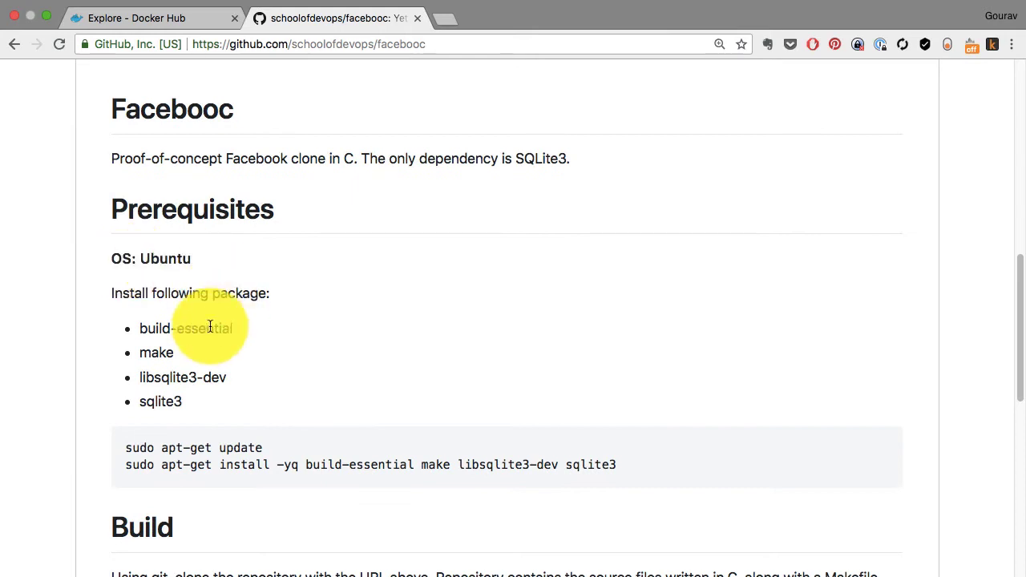
{"action": "scroll", "scroll_direction": "down", "scroll_amount": 3}
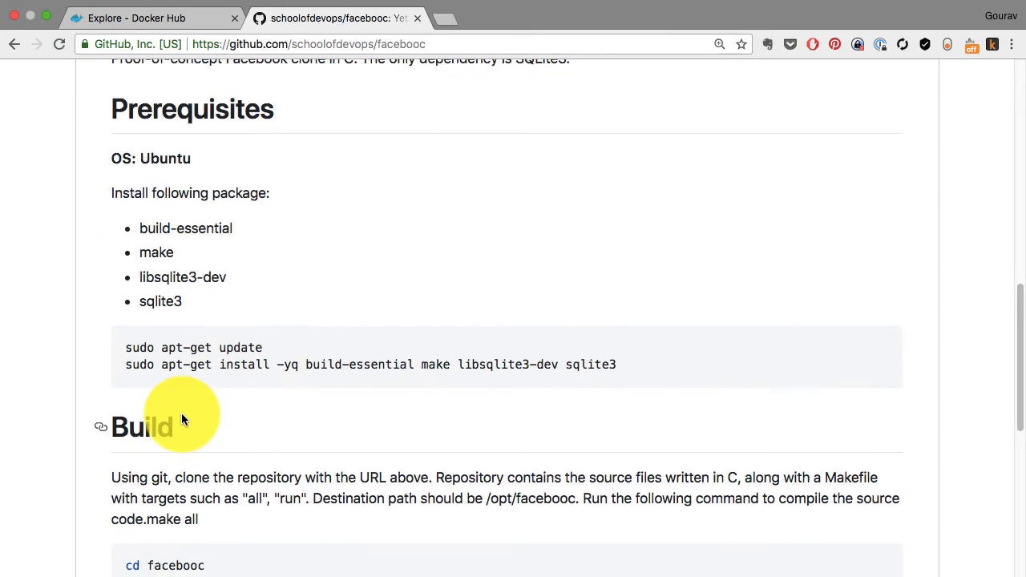
{"action": "scroll", "scroll_direction": "down", "scroll_amount": 3}
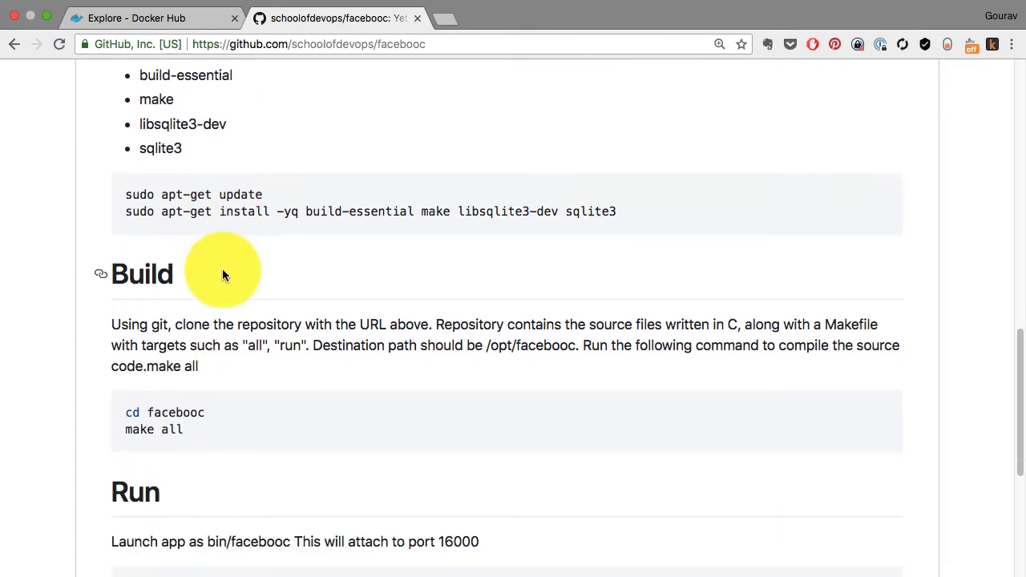
{"action": "scroll", "scroll_direction": "down", "scroll_amount": 3}
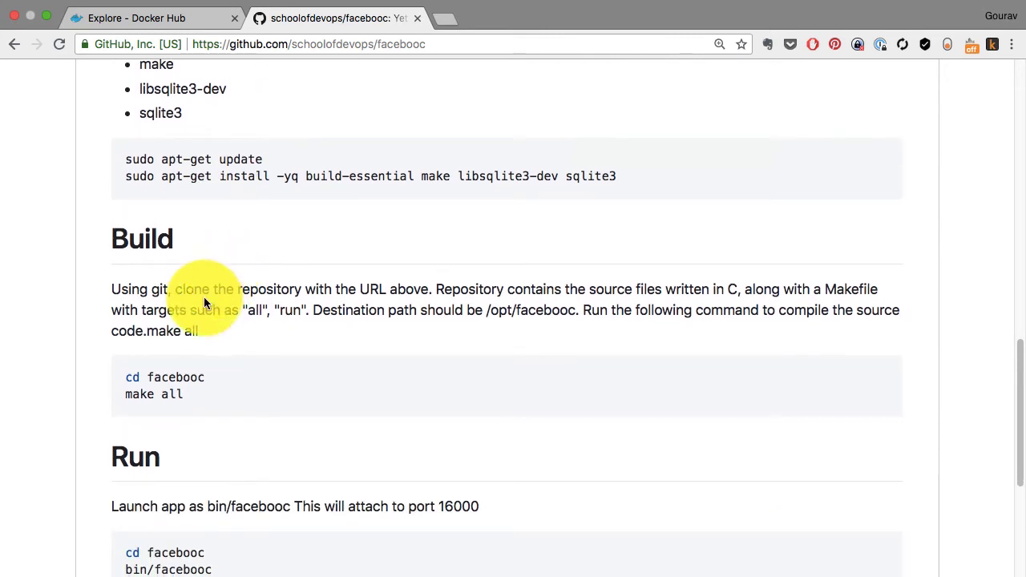
{"action": "mouse_move", "coordinate": [169, 412]}
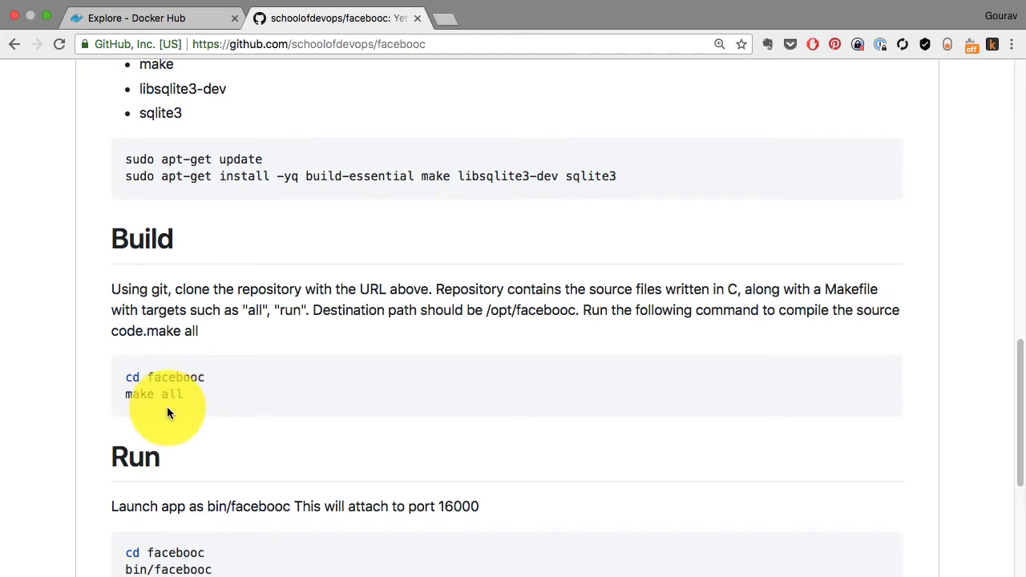
{"action": "scroll", "scroll_direction": "down", "scroll_amount": 3}
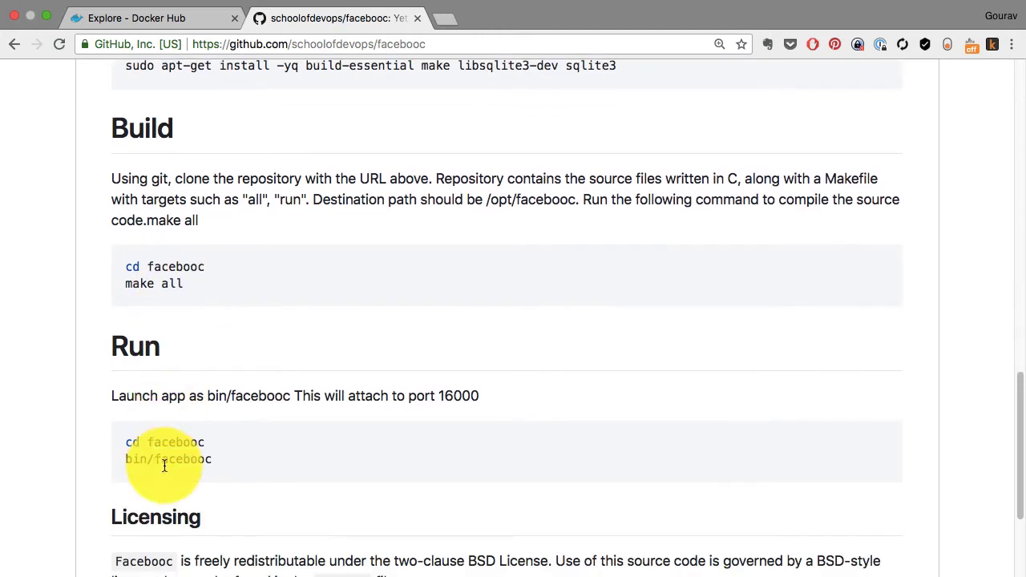
{"action": "scroll", "scroll_direction": "up", "scroll_amount": 3}
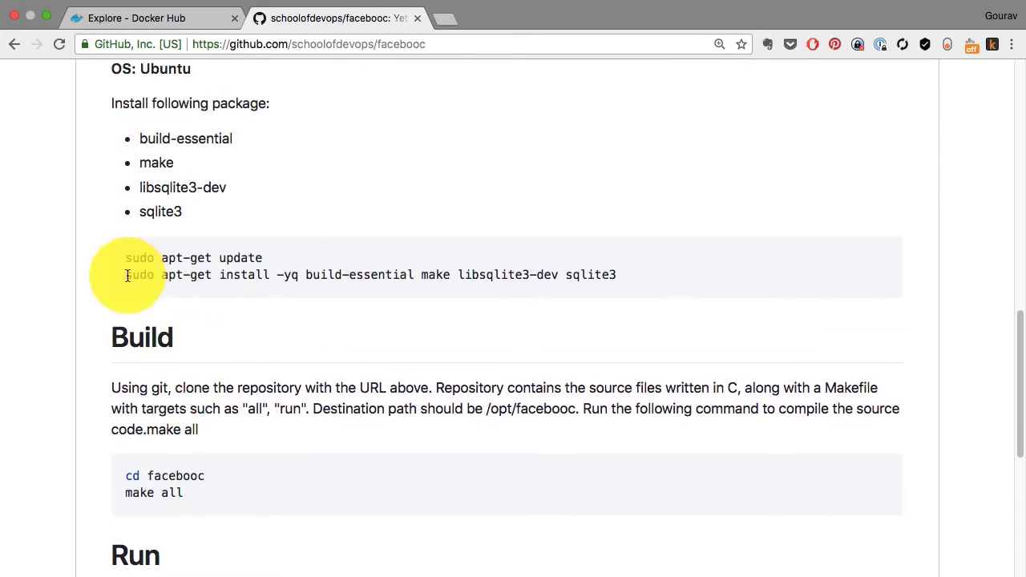
{"action": "mouse_move", "coordinate": [627, 291]}
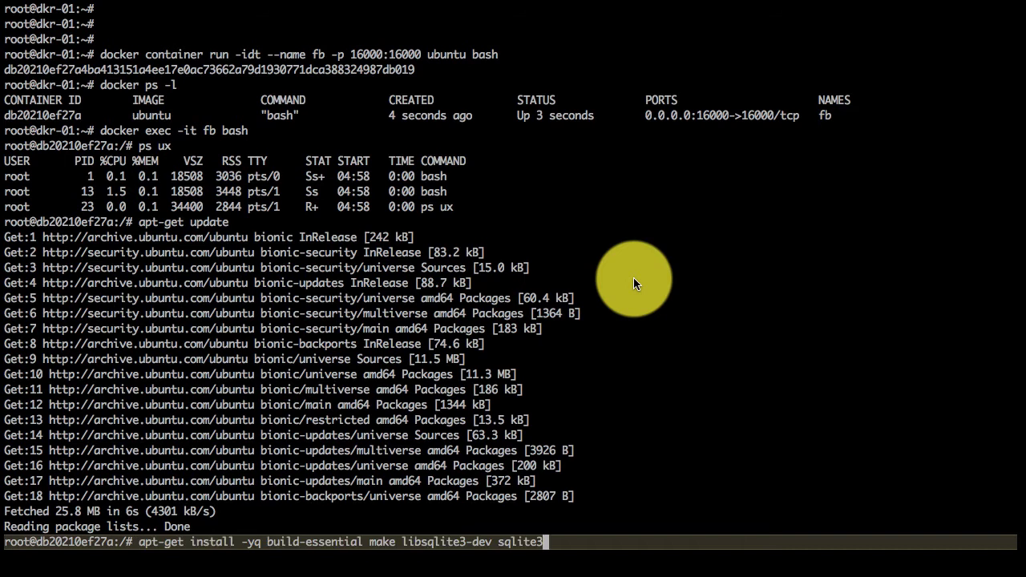
Install build-essential, make, libsqlite3-dev and sqlite3 with apt-get install -yq.
{"action": "key", "text": "Return"}
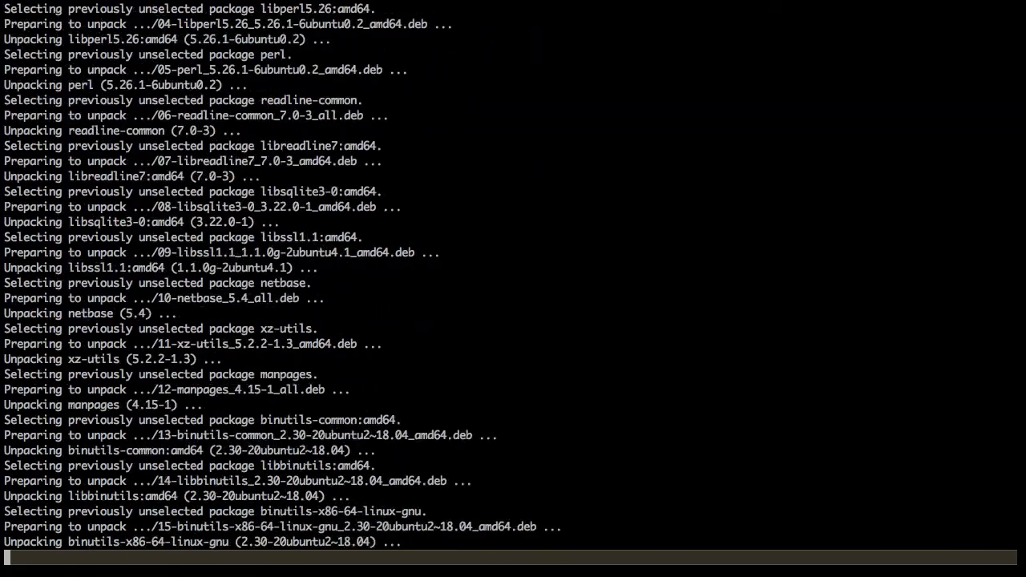
{"action": "scroll", "scroll_direction": "down", "scroll_amount": 3}
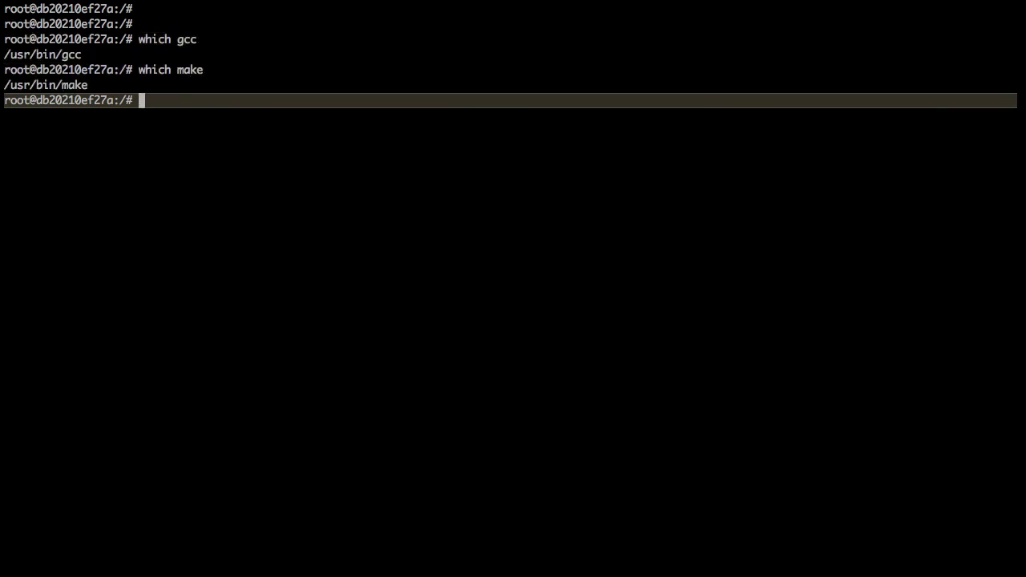
Copy facebooc/ into fb:/opt with docker cp and reopen a bash shell in fb.
{"action": "type", "text": "ls"}
{"action": "type", "text": "exit"}
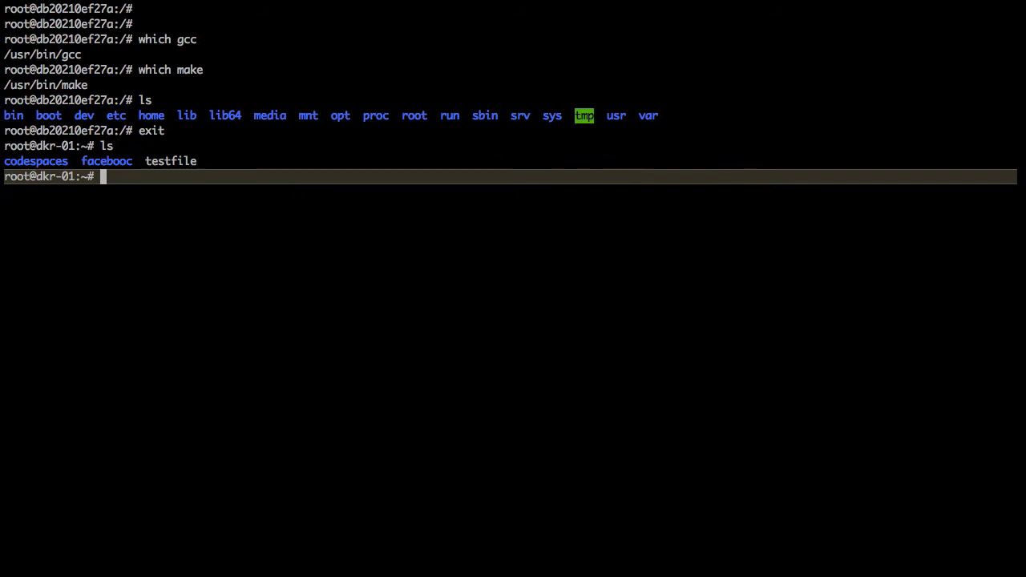
{"action": "type", "text": "docker cp"}
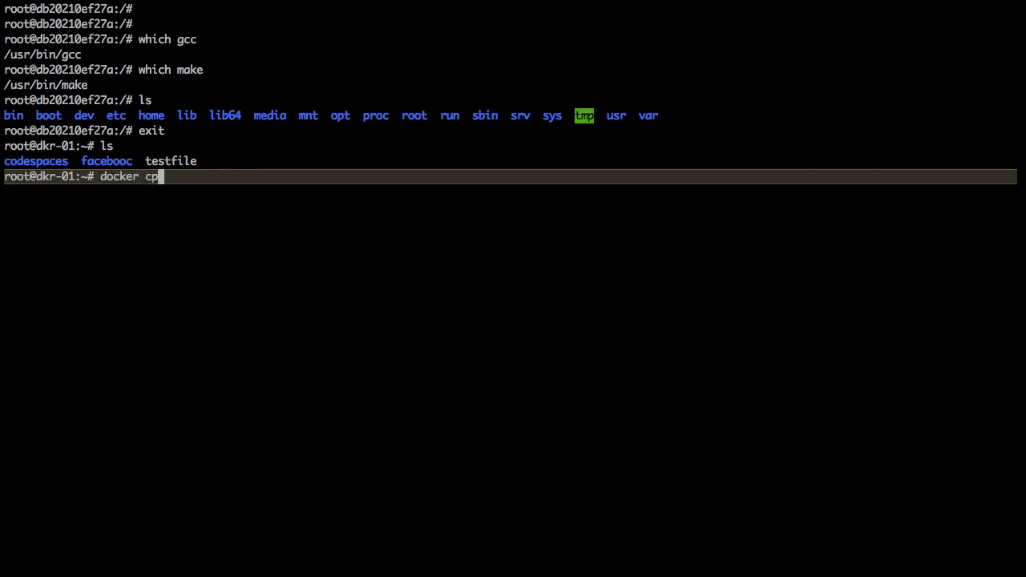
{"action": "type", "text": "facebooc/"}
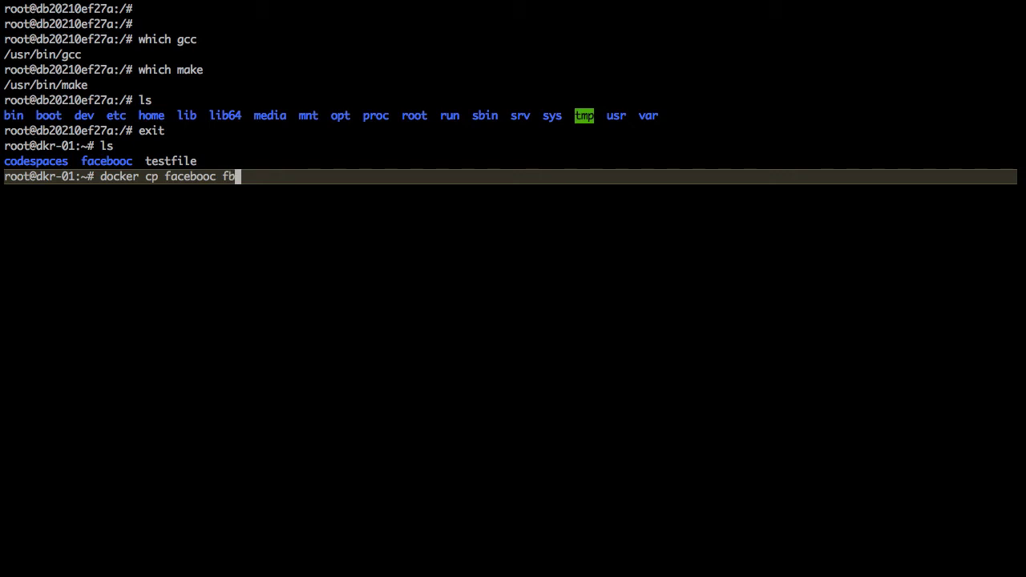
{"action": "left_click", "coordinate": [528, 187]}
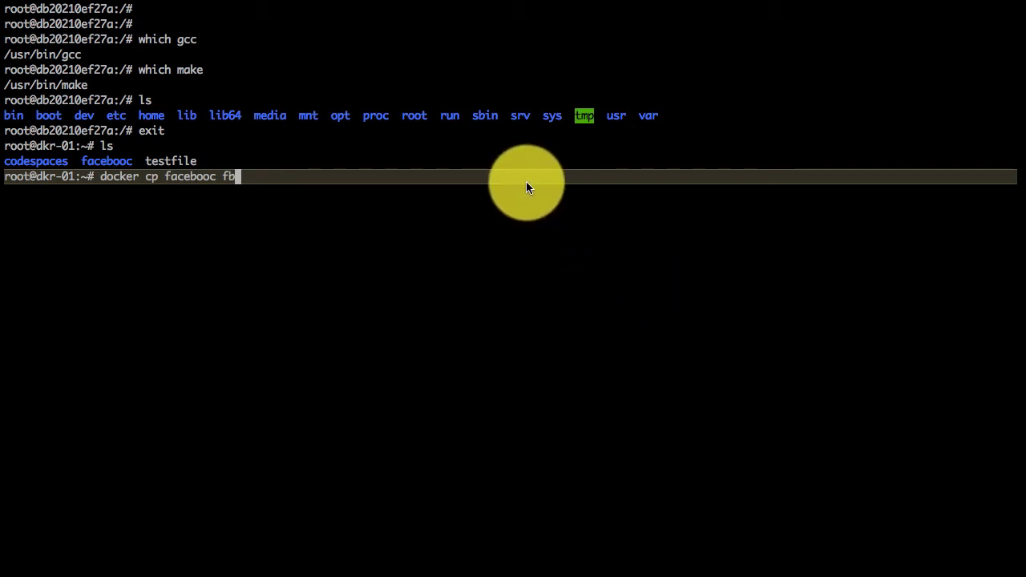
{"action": "type", "text": ":/"}
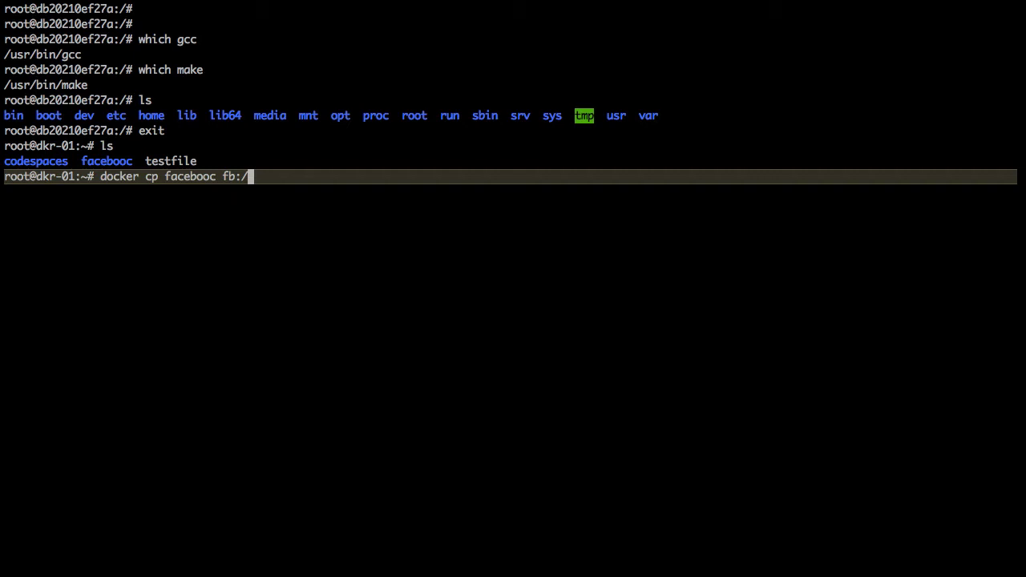
{"action": "type", "text": "opt/"}
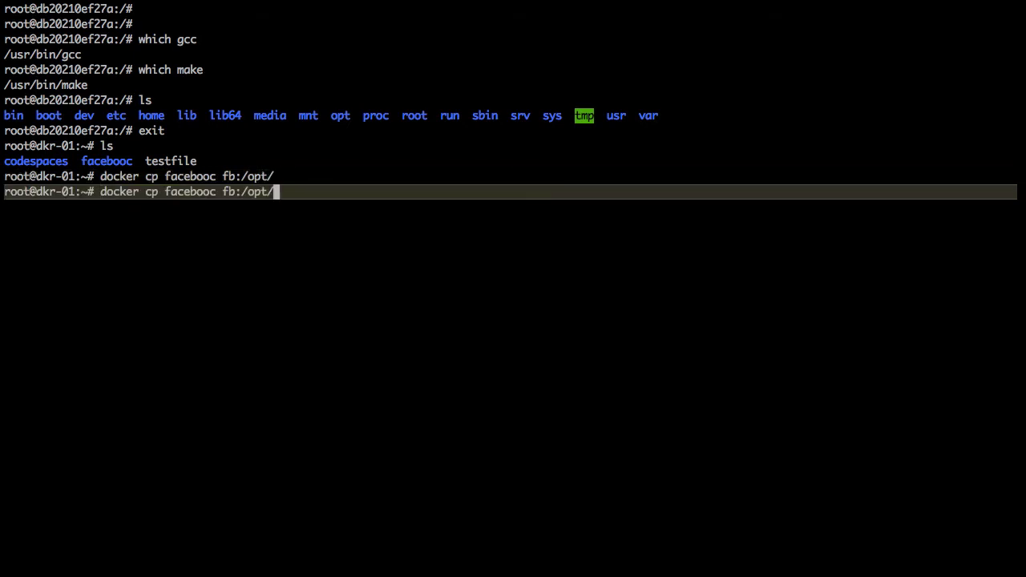
{"action": "type", "text": "docker exec -it fb bash"}
{"action": "type", "text": "ls"}
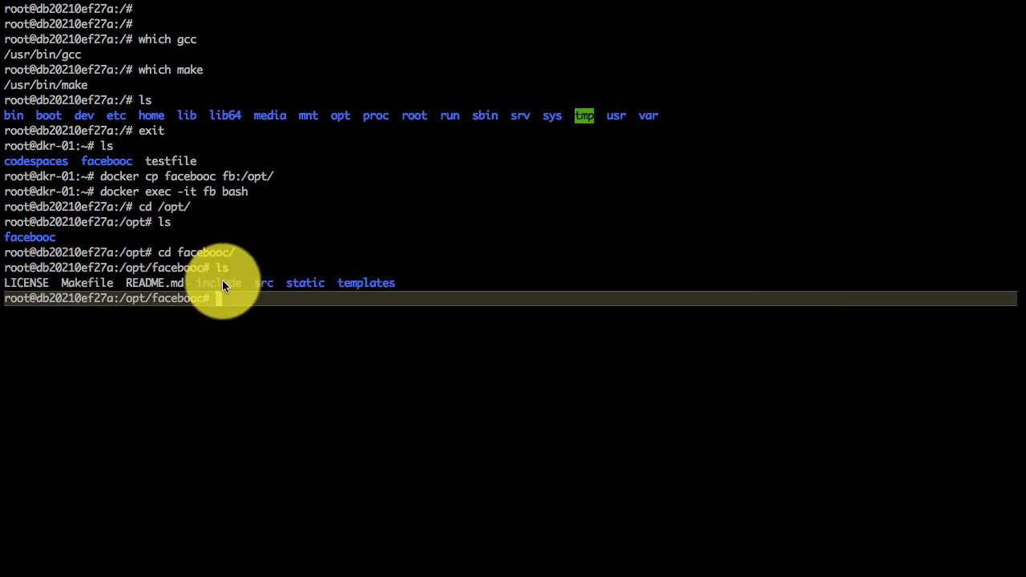
{"action": "type", "text": "wh"}
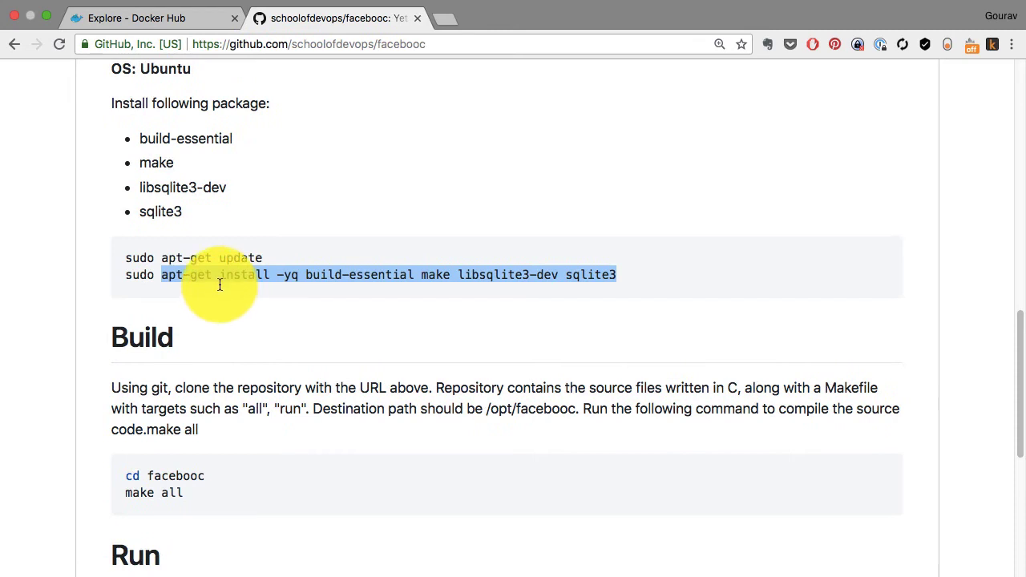
Scroll through the build step while compiling facebooc with make all in /opt/facebooc.
{"action": "scroll", "scroll_direction": "down", "scroll_amount": 3}
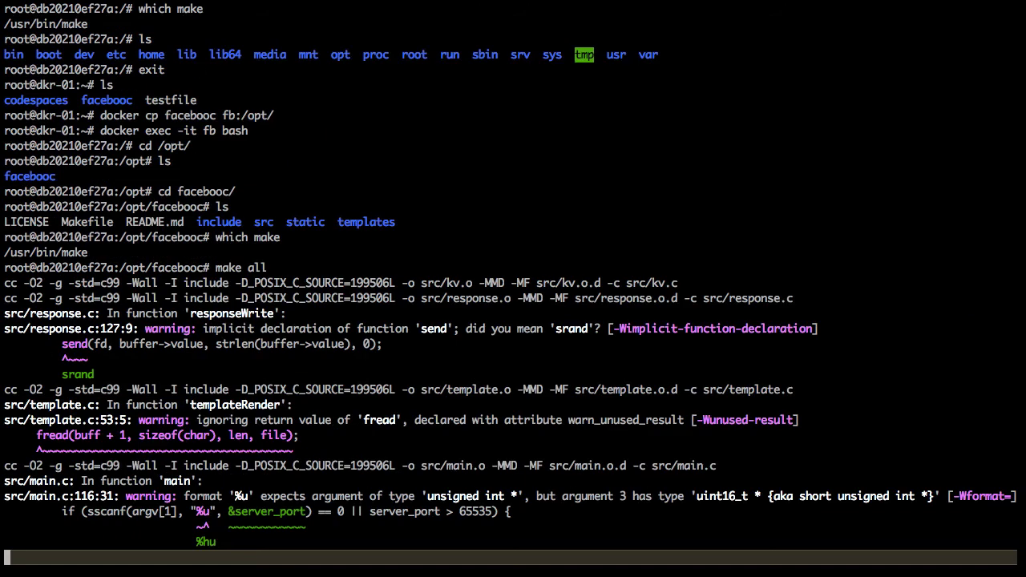
{"action": "scroll", "scroll_direction": "down", "scroll_amount": 3}
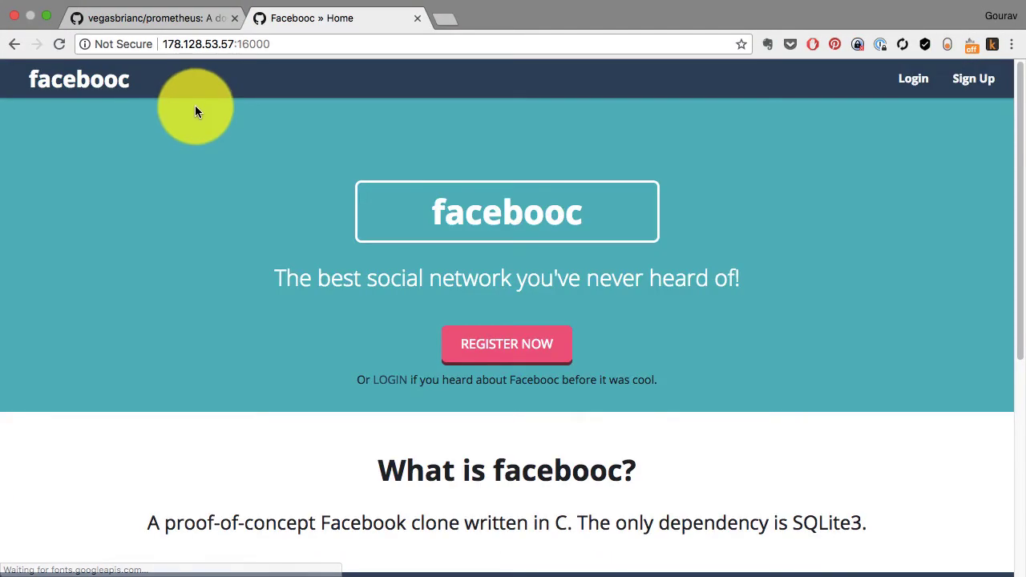
Scroll down the facebooc home page served at 178.128.53.57:16000.
{"action": "scroll", "scroll_direction": "down", "scroll_amount": 3}
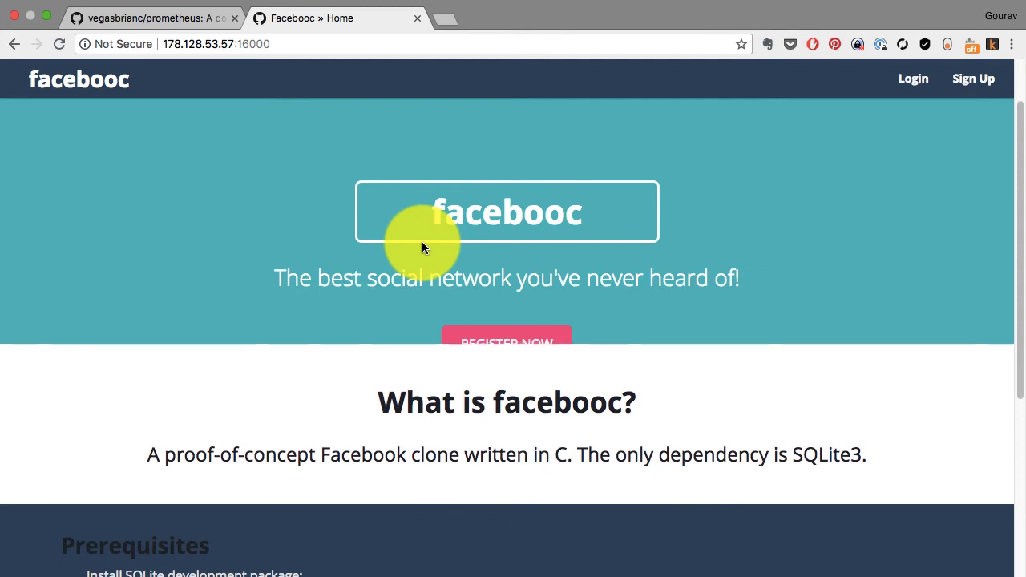
{"action": "scroll", "scroll_direction": "down", "scroll_amount": 3}
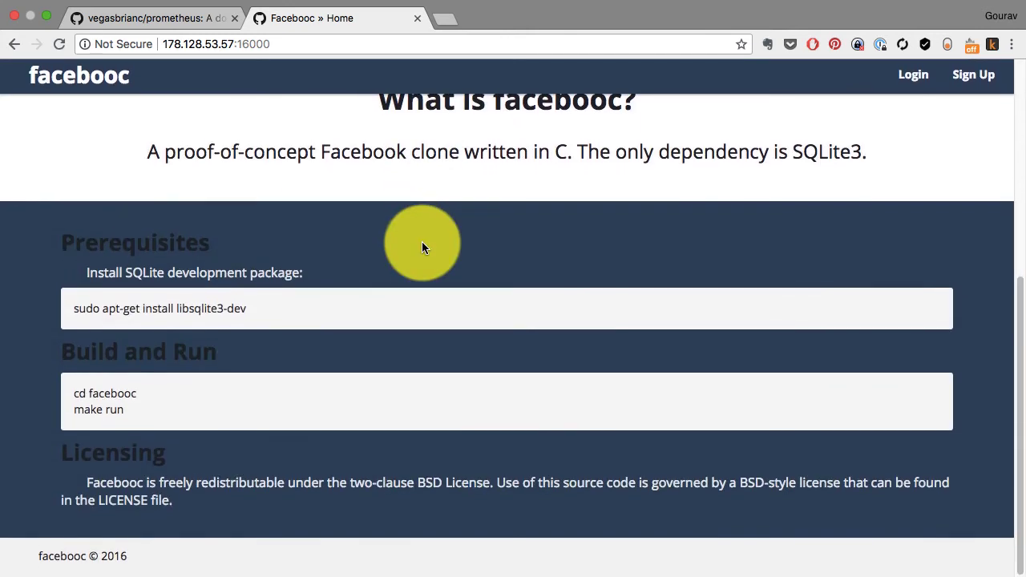
{"action": "scroll", "scroll_direction": "down", "scroll_amount": 3}
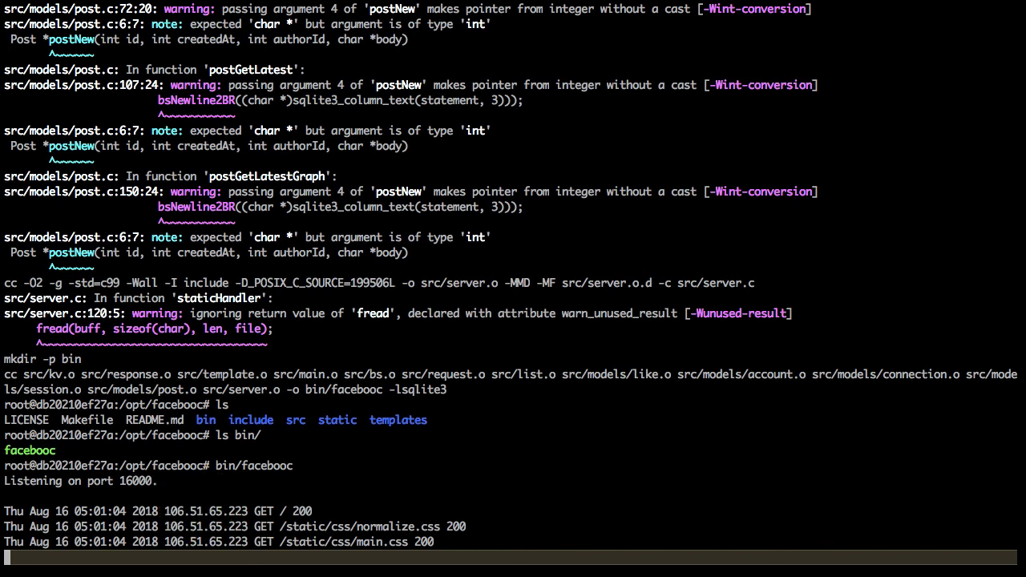
Stop the facebooc server and list fb's filesystem changes with docker container diff.
{"action": "key", "text": "ctrl+c"}
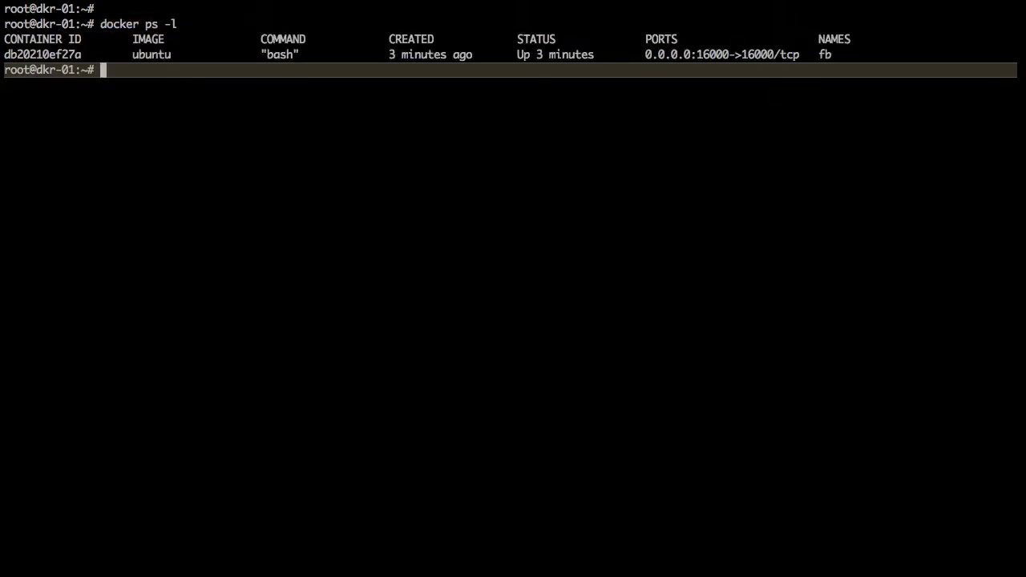
{"action": "type", "text": "docker"}
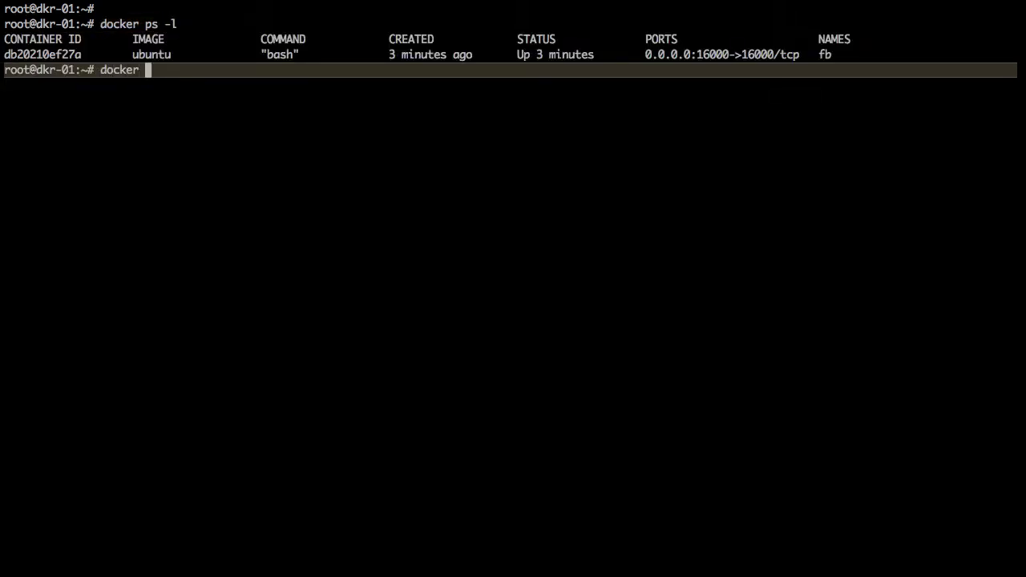
{"action": "type", "text": "container"}
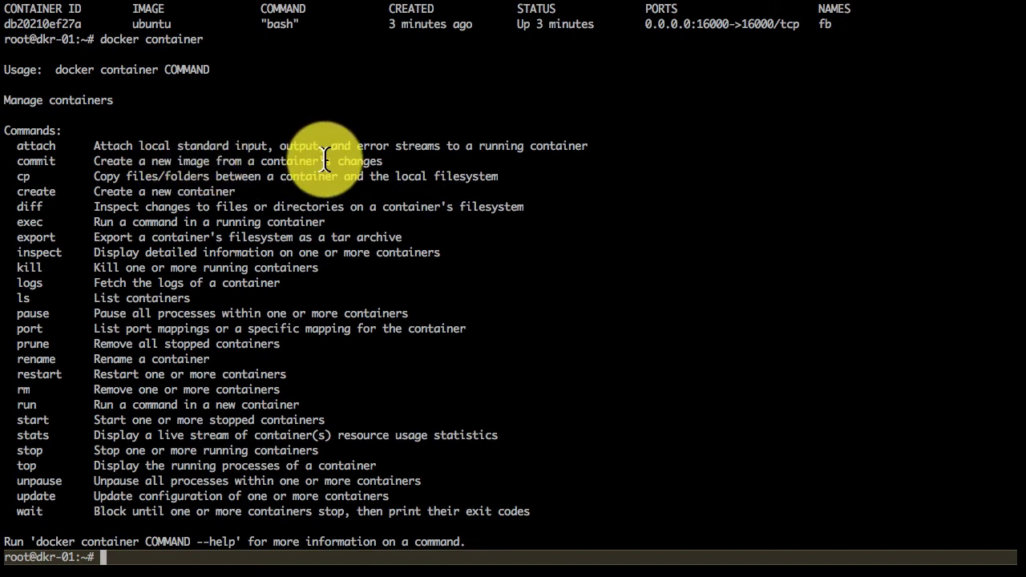
{"action": "type", "text": "docker di"}
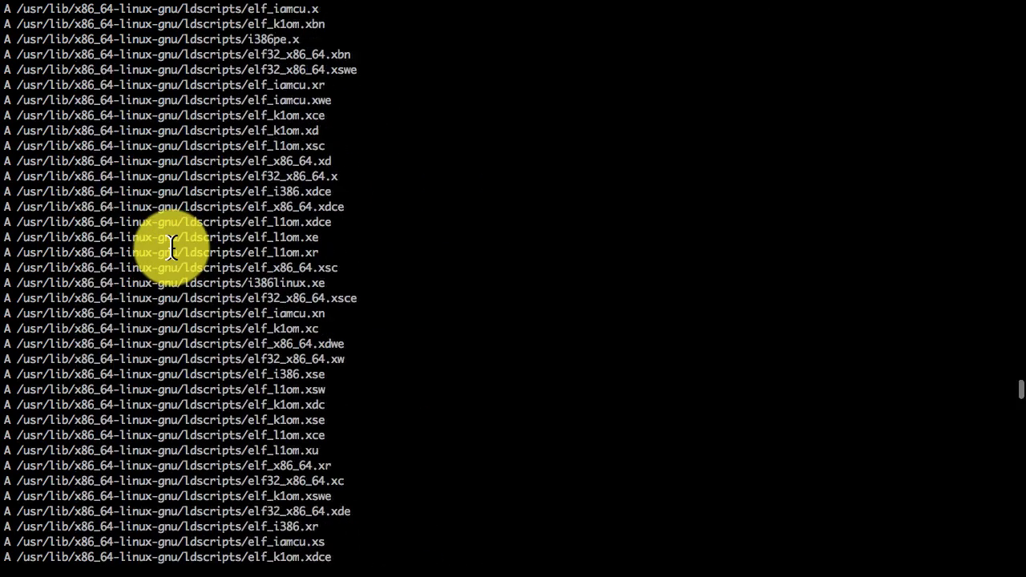
{"action": "scroll", "scroll_direction": "down", "scroll_amount": 3}
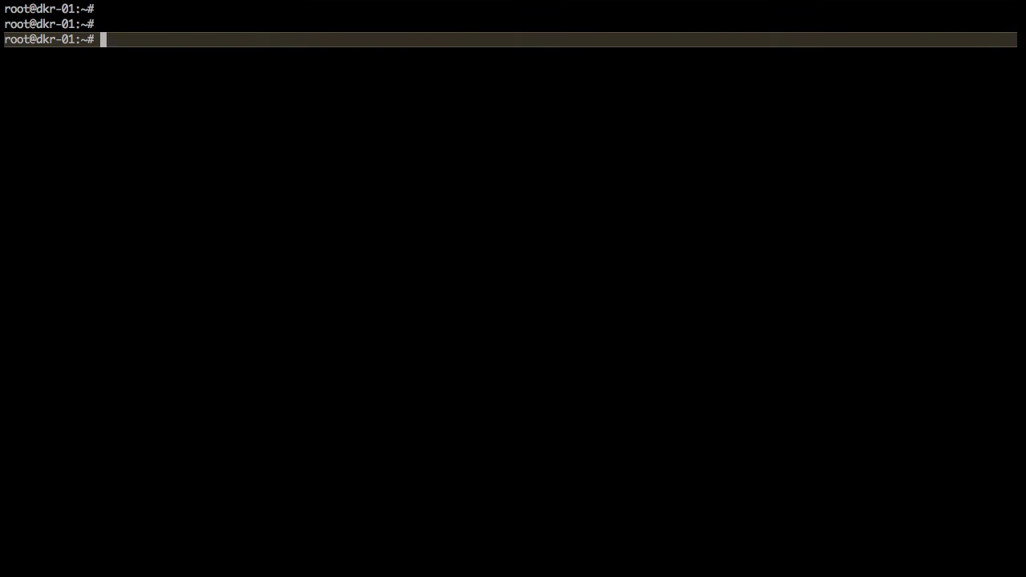
Commit container fb as image initcron/facebooc:v1.
{"action": "type", "text": "docker container commit f"}
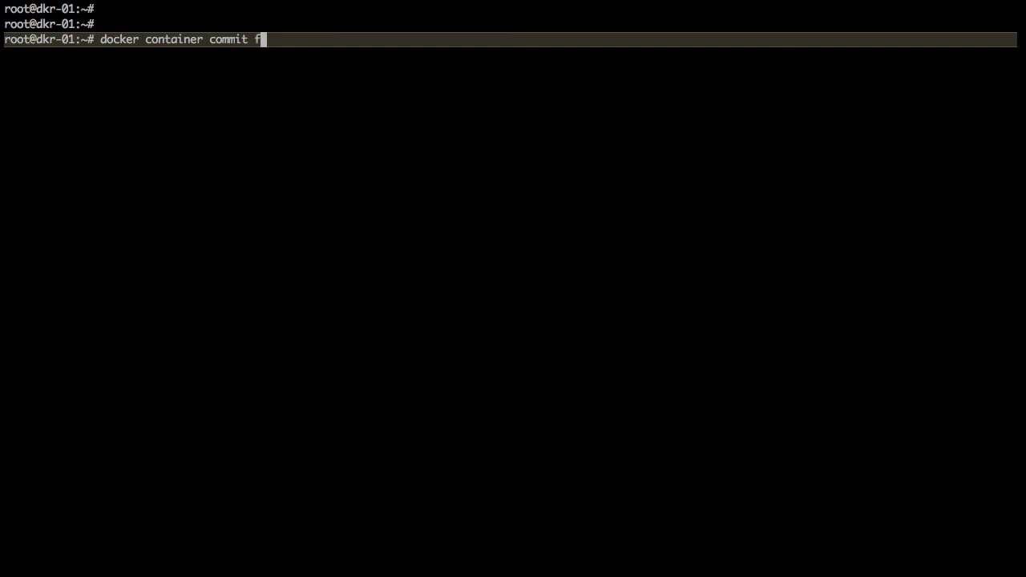
{"action": "type", "text": "b"}
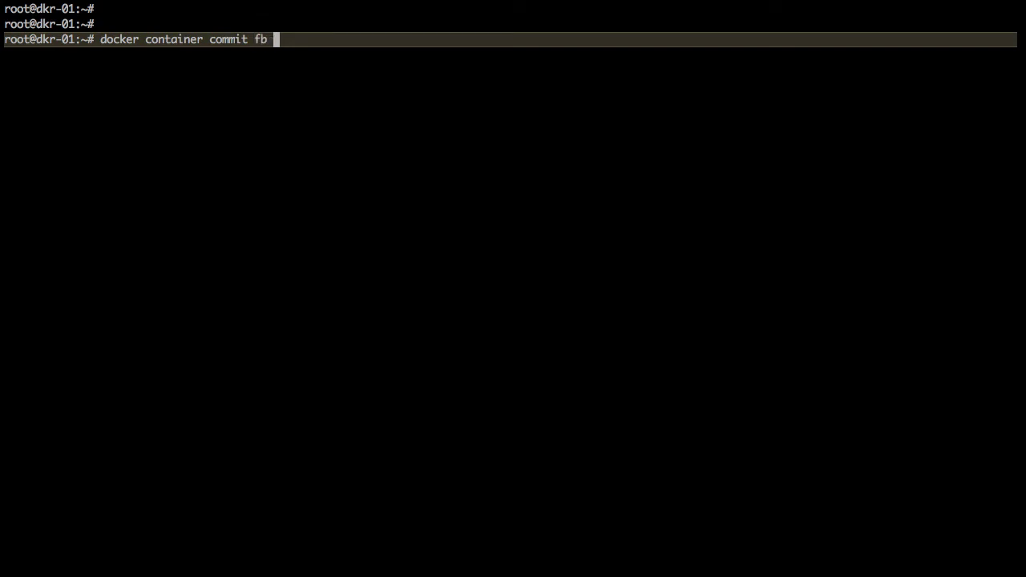
{"action": "type", "text": "in"}
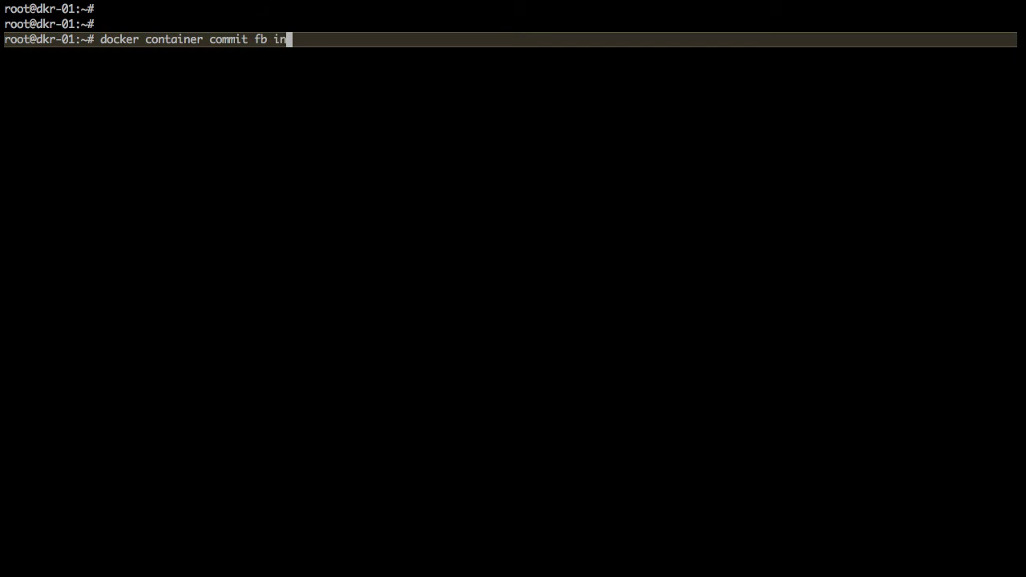
{"action": "type", "text": "tcron/"}
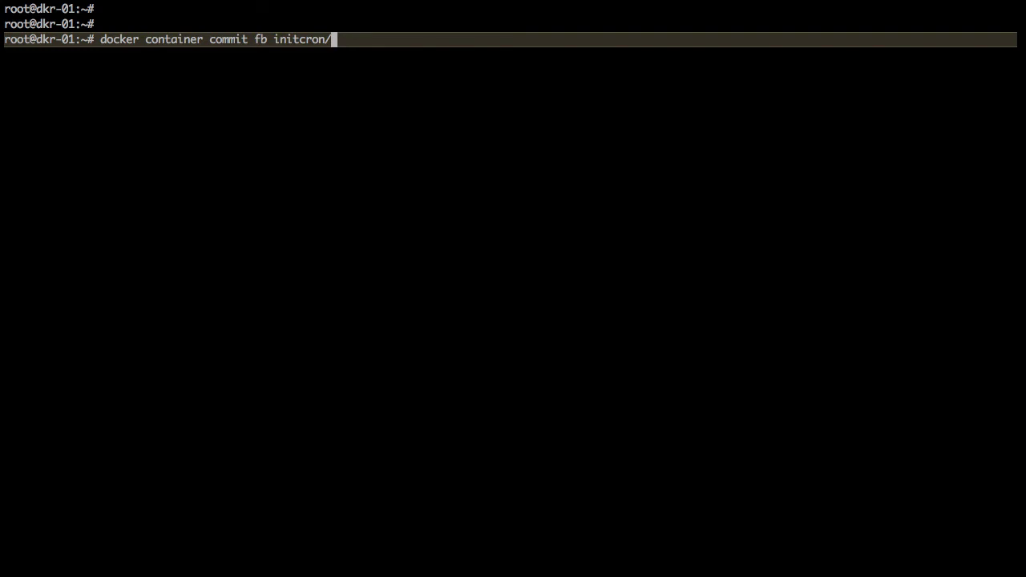
{"action": "type", "text": "fo"}
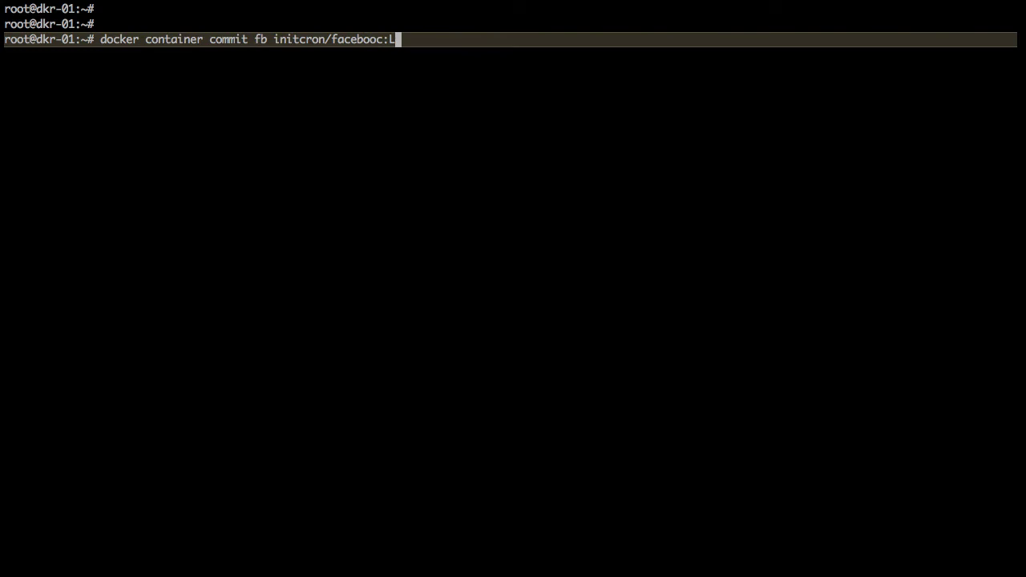
{"action": "type", "text": "v1"}
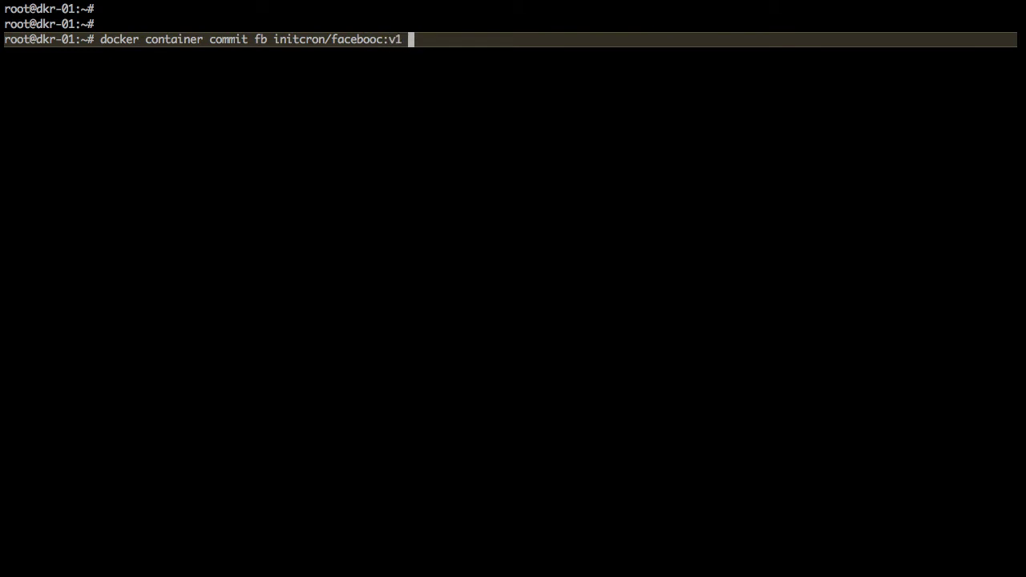
{"action": "mouse_move", "coordinate": [158, 260]}
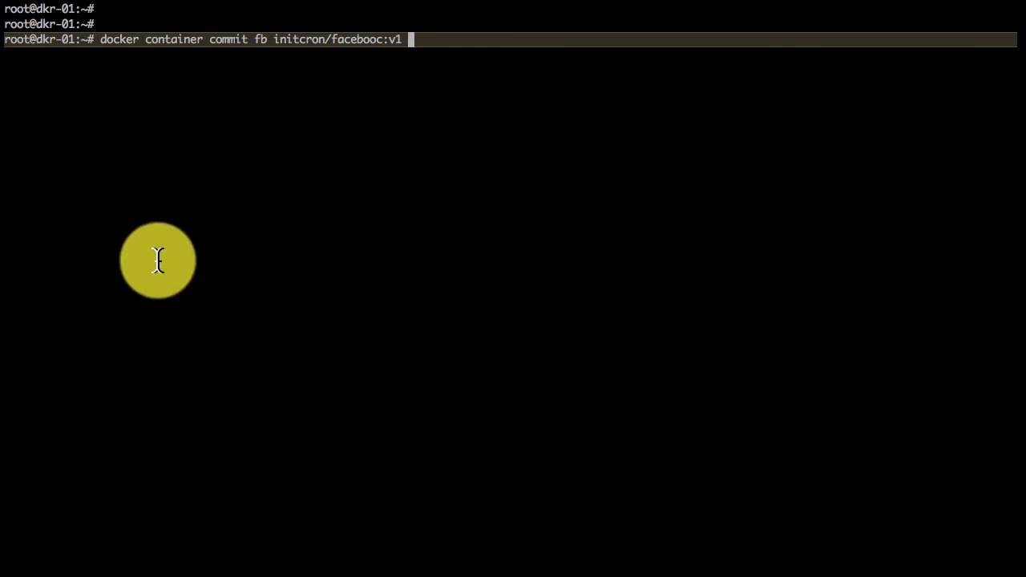
{"action": "mouse_move", "coordinate": [270, 44]}
{"action": "type", "text": "docker image ls"}
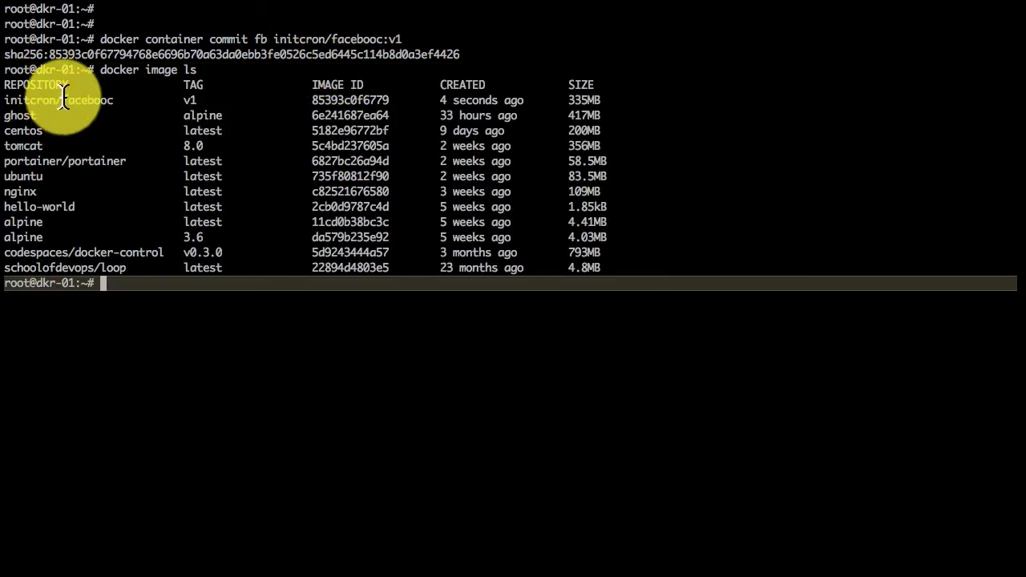
Show the layer history of the new image 85393c0f6779 with docker image history.
{"action": "type", "text": "d"}
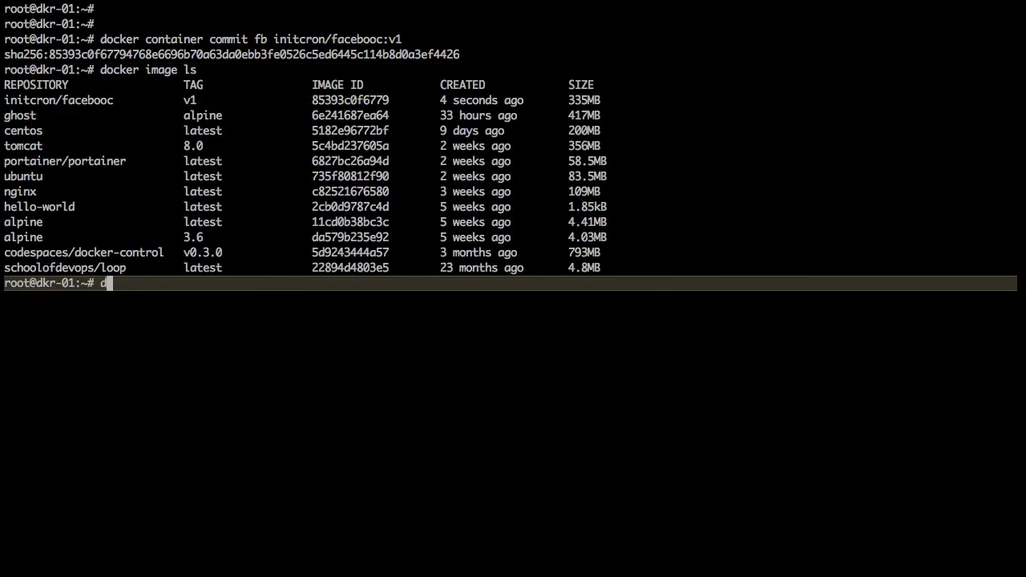
{"action": "type", "text": "ocker image"}
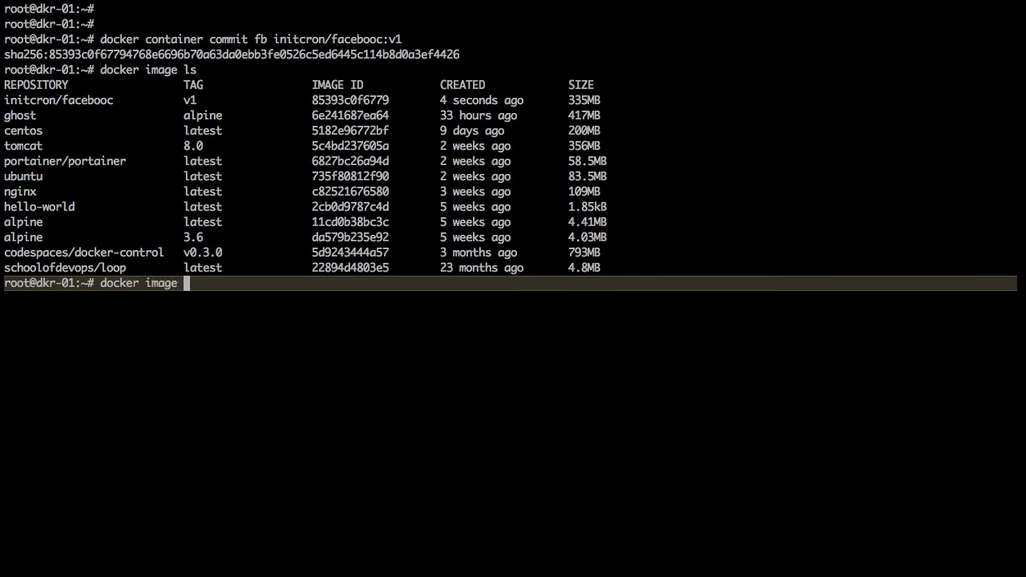
{"action": "type", "text": "his"}
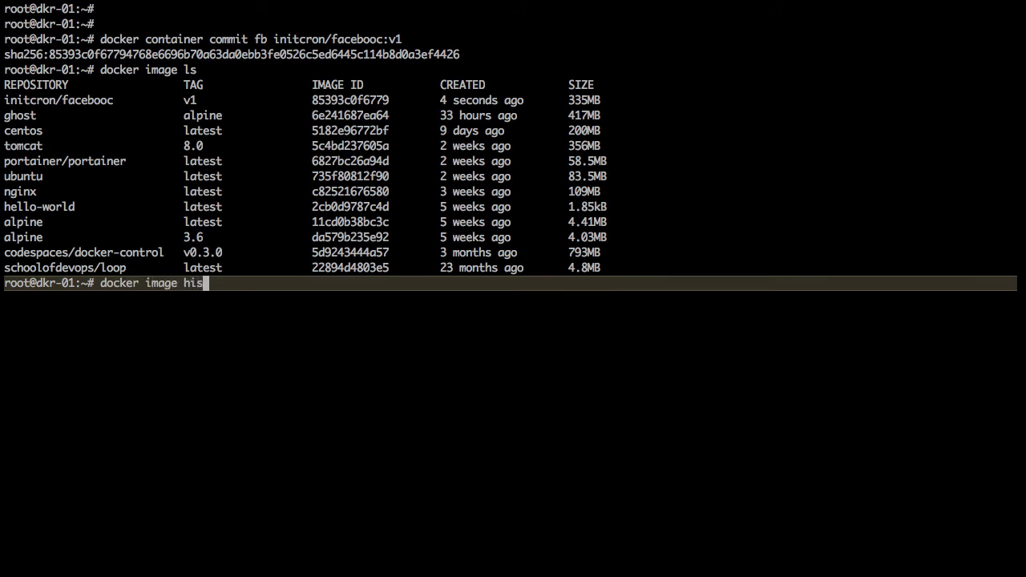
{"action": "type", "text": "tory"}
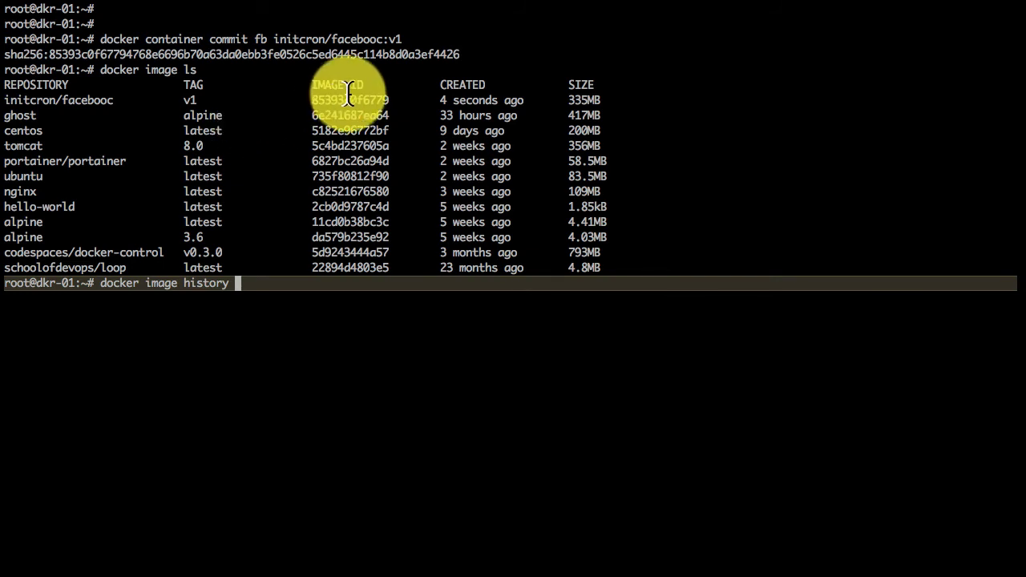
{"action": "type", "text": "85393c0f6779"}
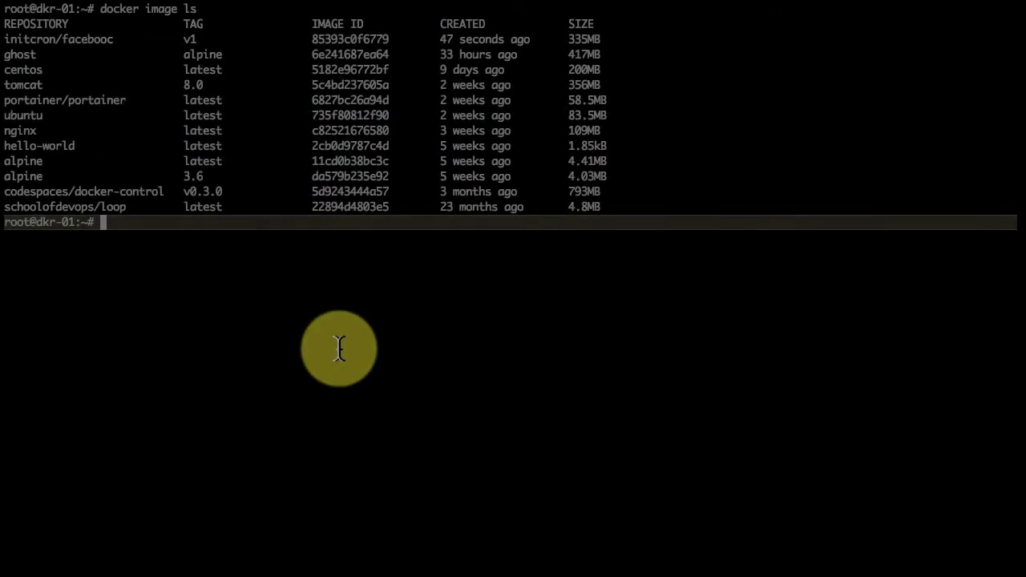
Log in to Docker Hub with docker login as the initcron account.
{"action": "type", "text": "docker log"}
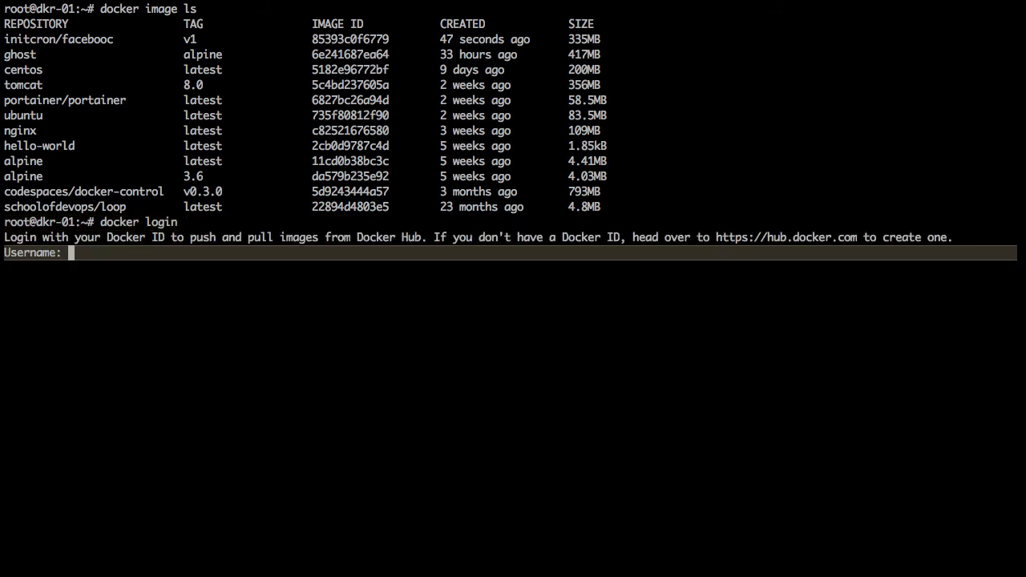
{"action": "type", "text": "initcron"}
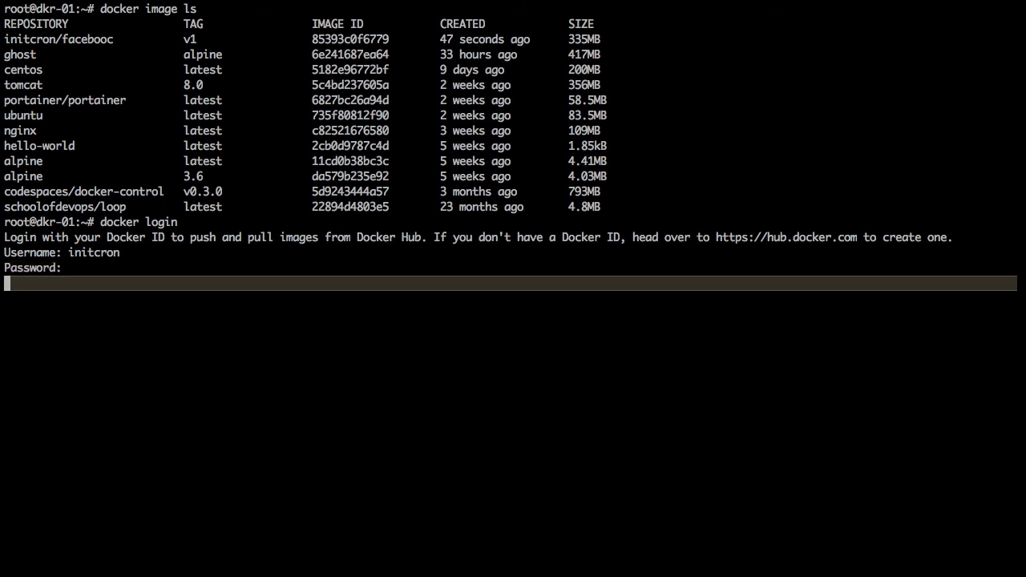
{"action": "key", "text": "Enter"}
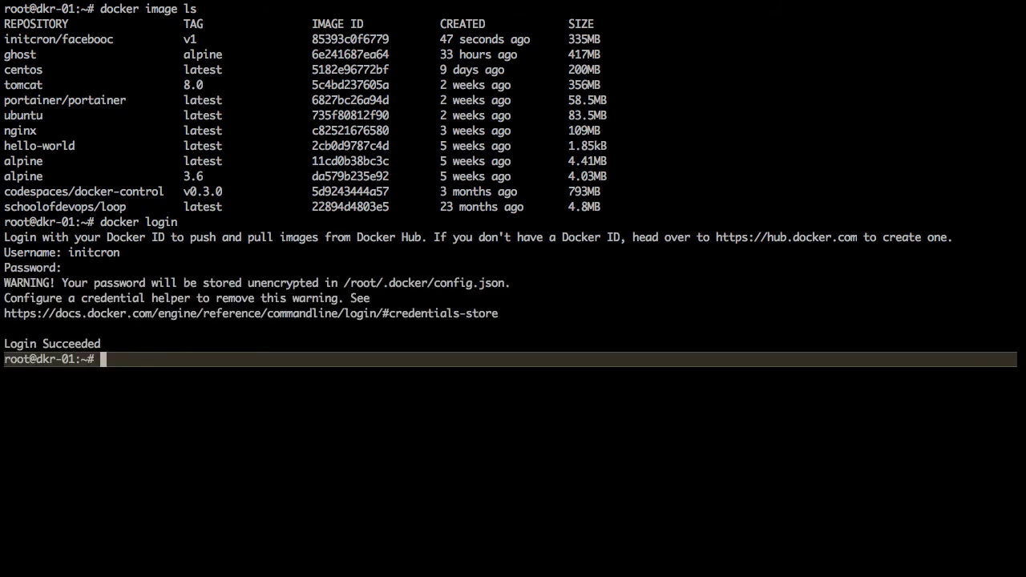
{"action": "type", "text": "docker p"}
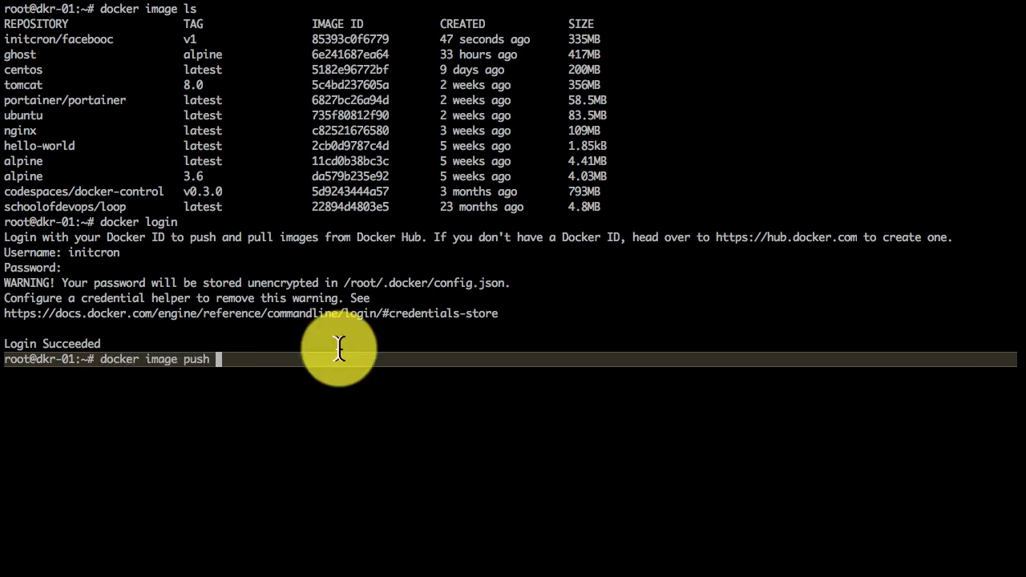
Push initcron/facebooc:v1 and confirm Docker Hub lists tag v1 at 132 MB.
{"action": "type", "text": "initcron/facebooc:v1"}
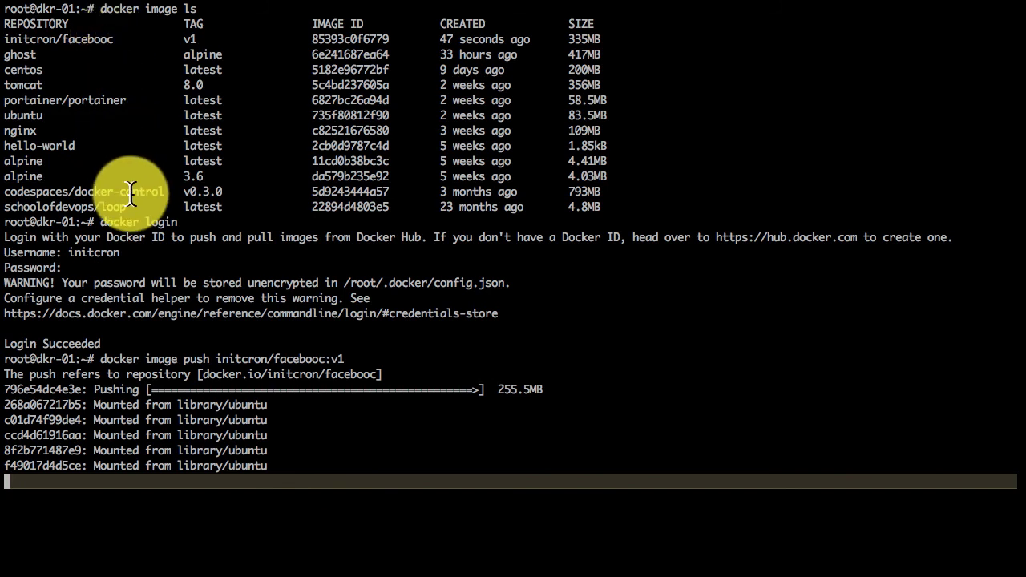
{"action": "mouse_move", "coordinate": [187, 401]}
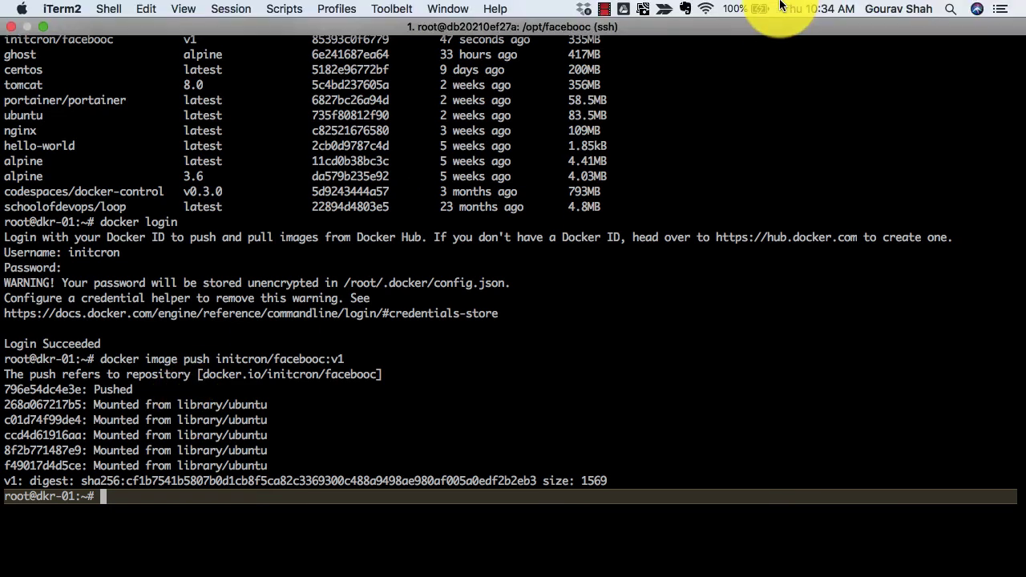
{"action": "left_click", "coordinate": [602, 9]}
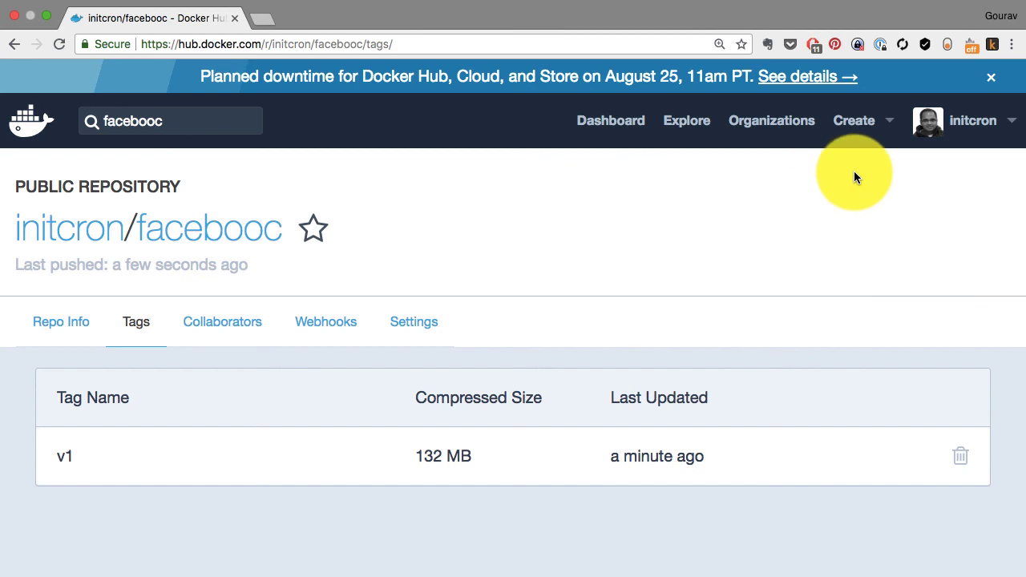
{"action": "mouse_move", "coordinate": [154, 257]}
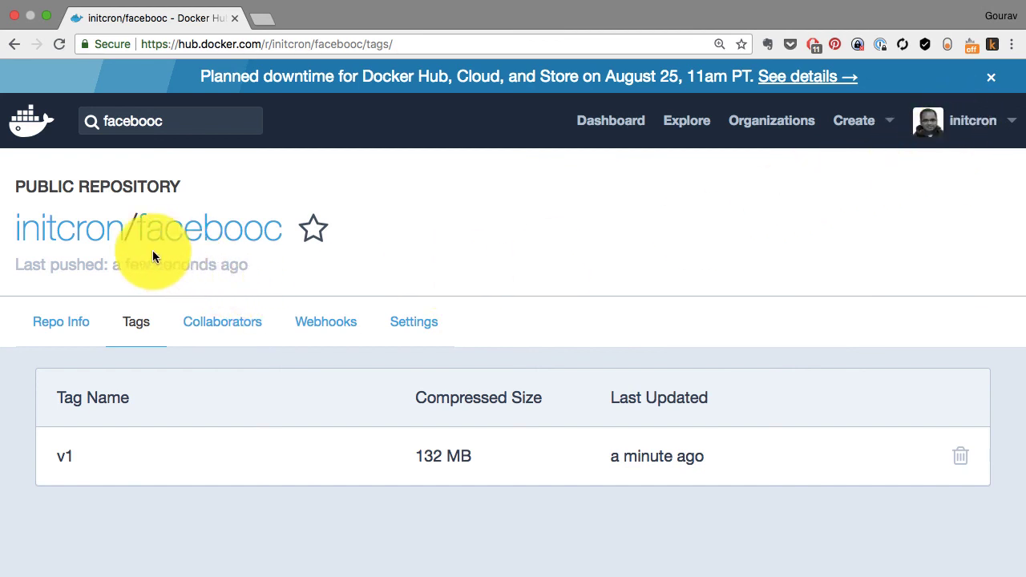